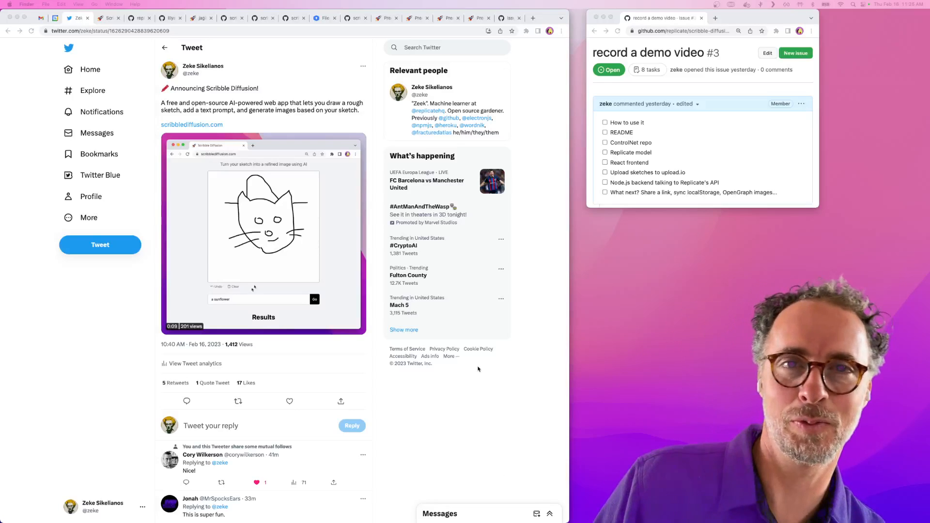
Prompt the looping scribble with 'abstract art' and generate images.
text(cat wearing a)
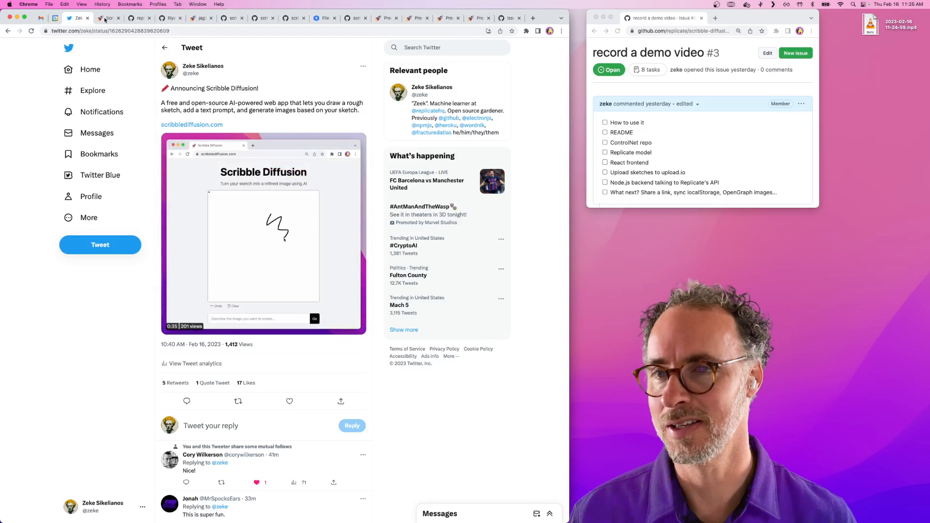
click(107, 19)
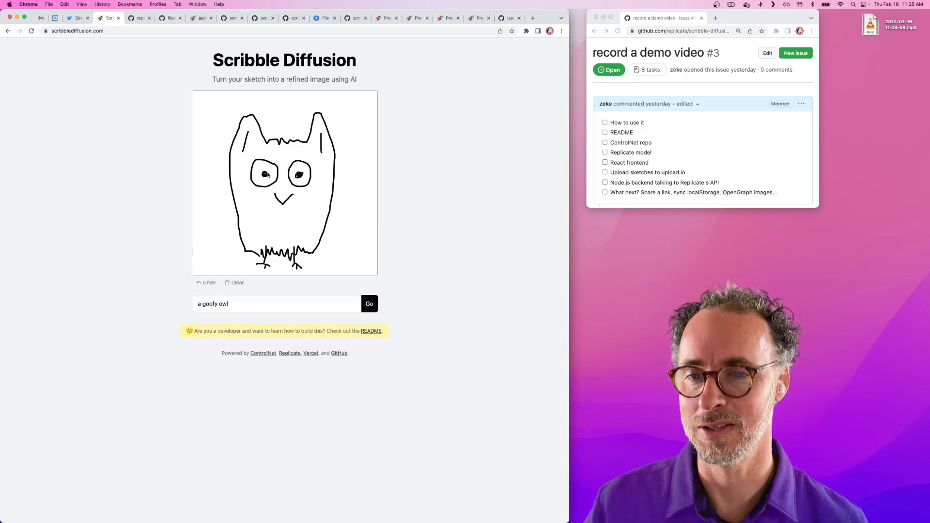
mouse_move(364, 179)
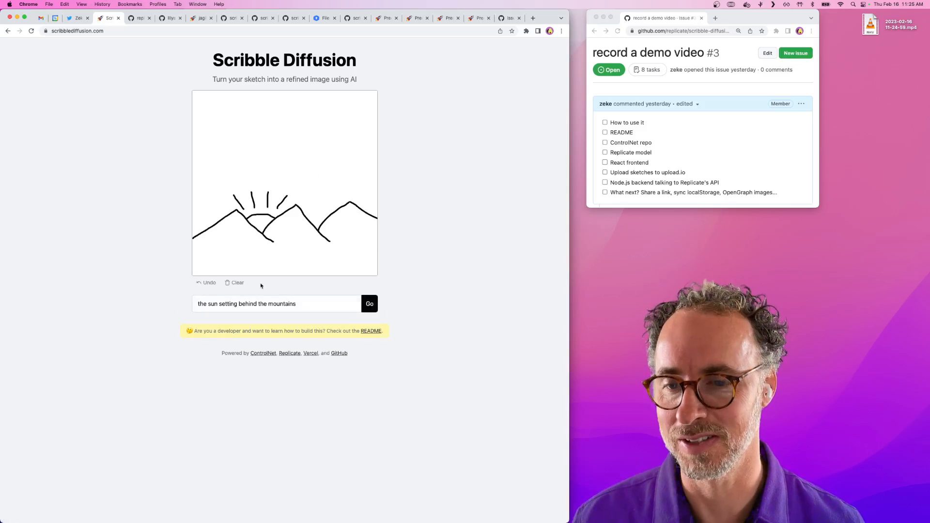
click(238, 282)
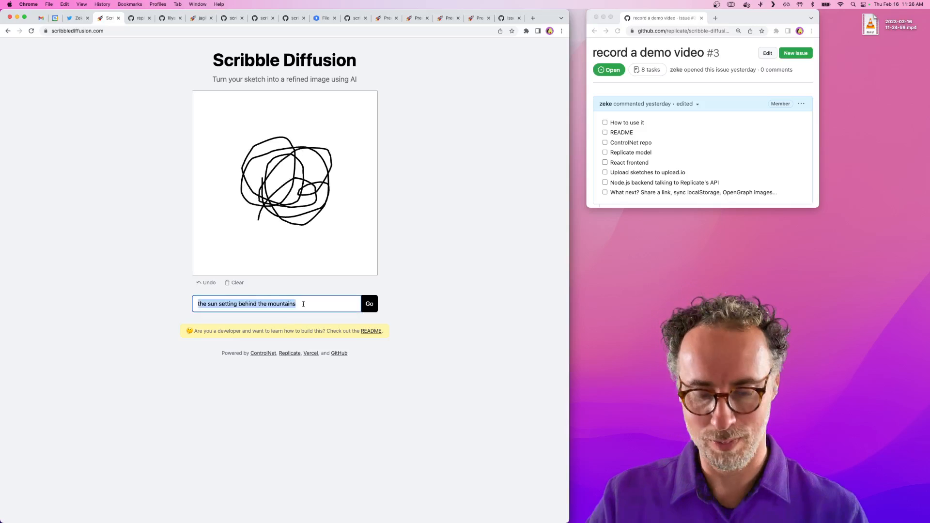
text(abstract art)
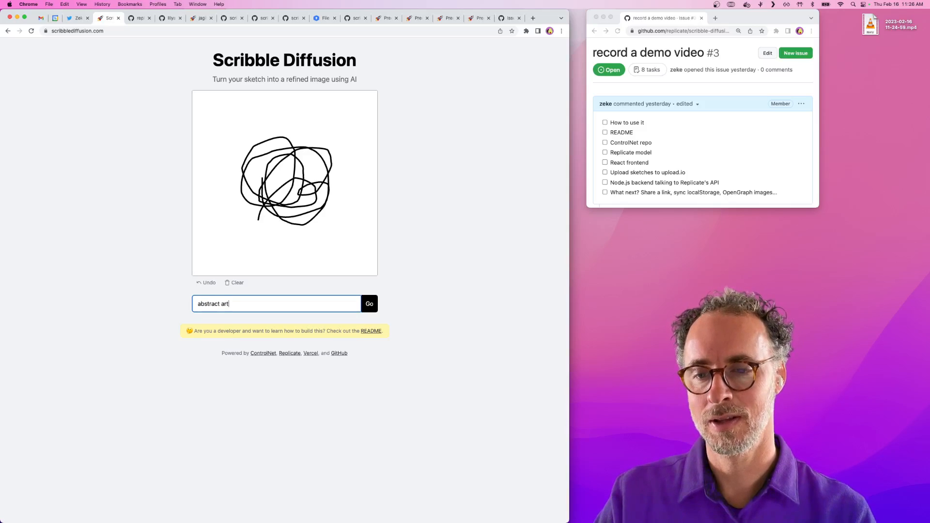
click(369, 304)
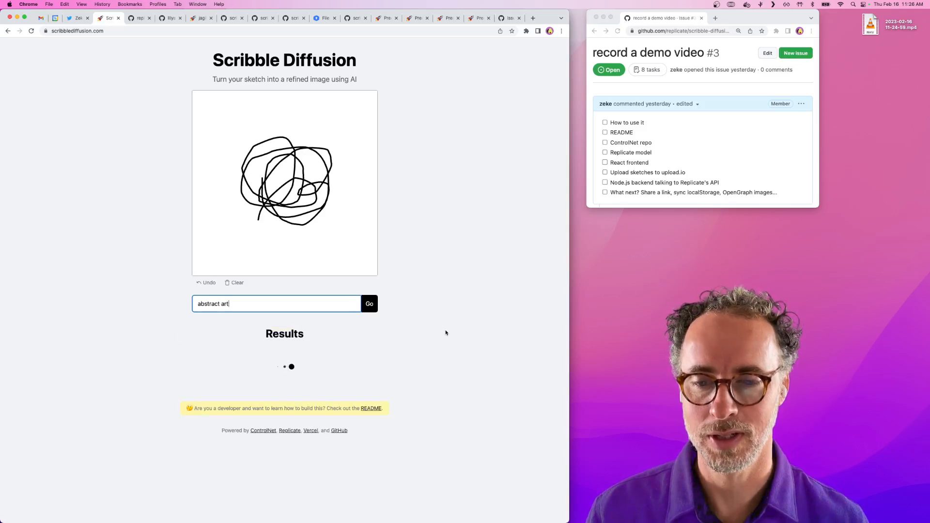
Scroll through the three generated images, then undo the last stroke and clear the canvas.
scroll(down, 3)
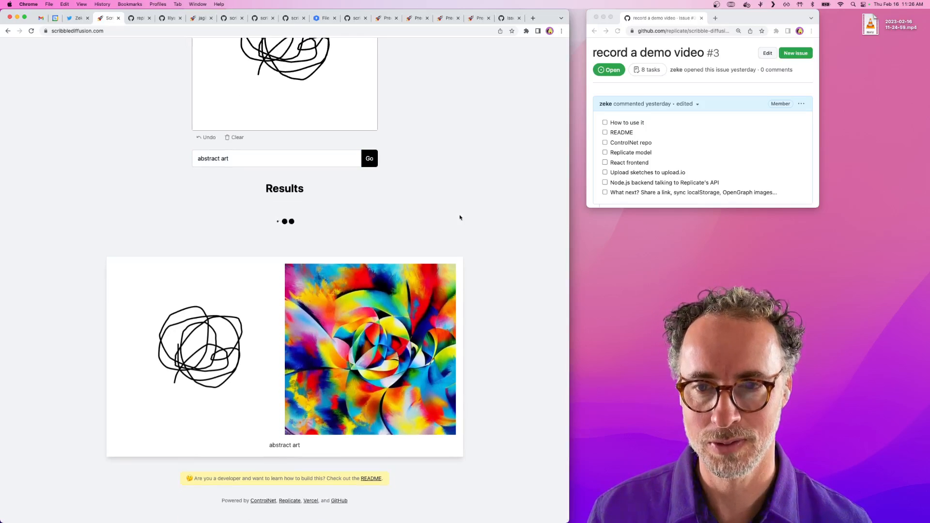
scroll(down, 3)
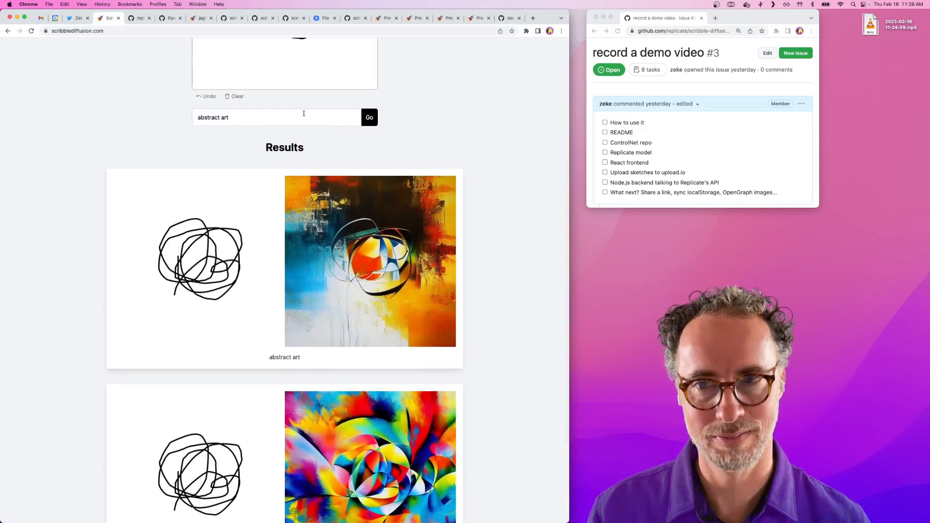
scroll(down, 3)
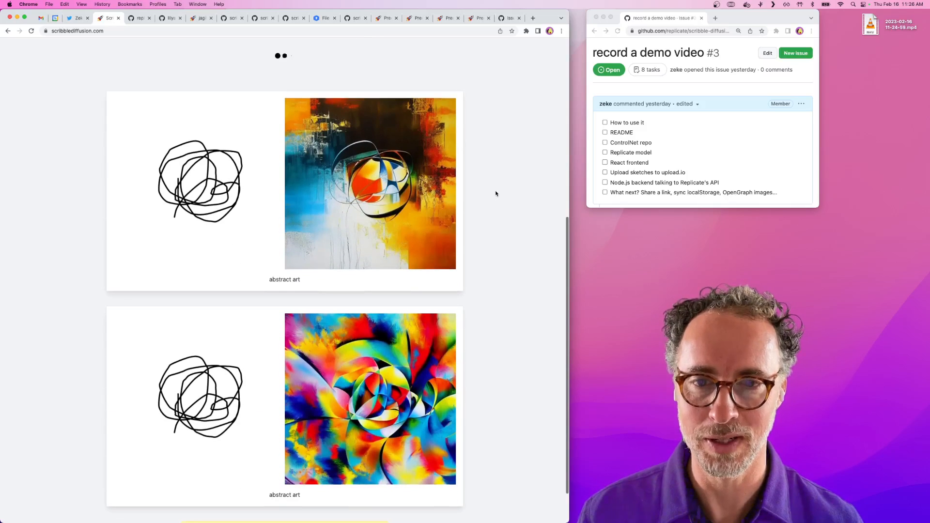
scroll(up, 3)
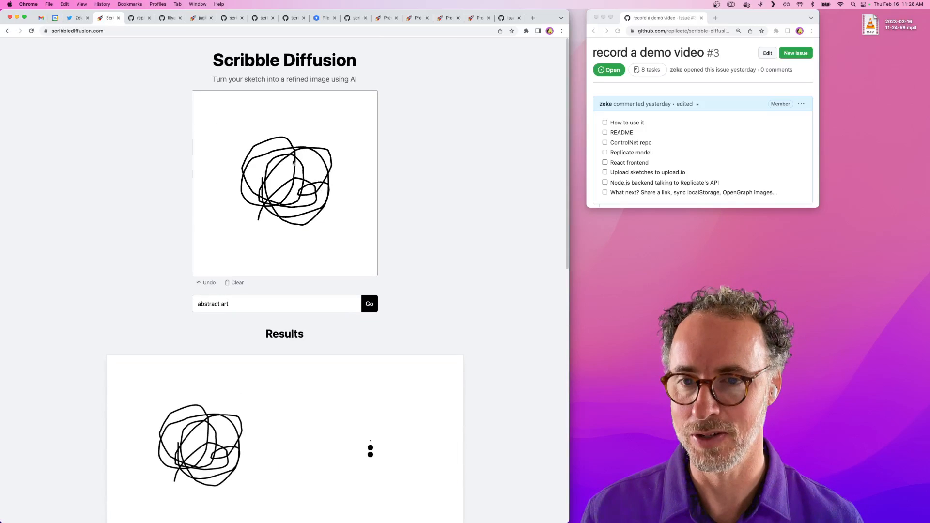
scroll(down, 3)
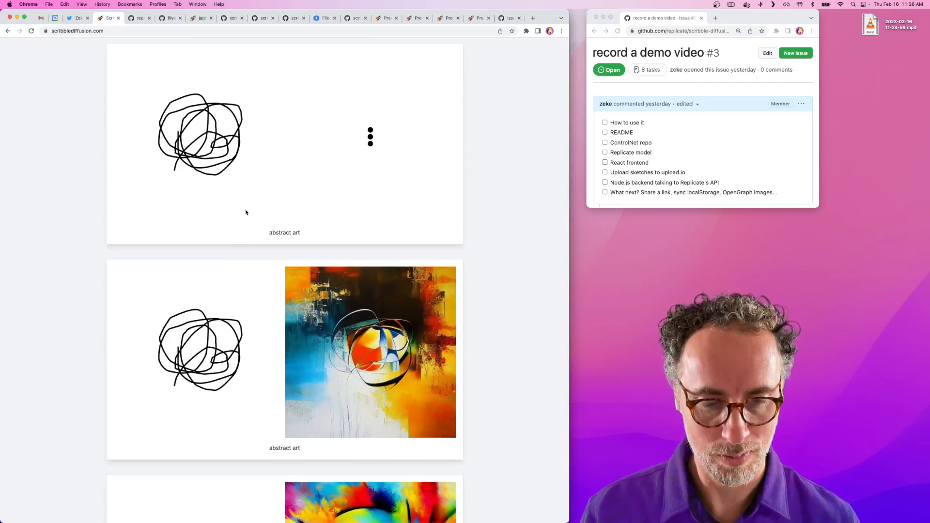
scroll(down, 3)
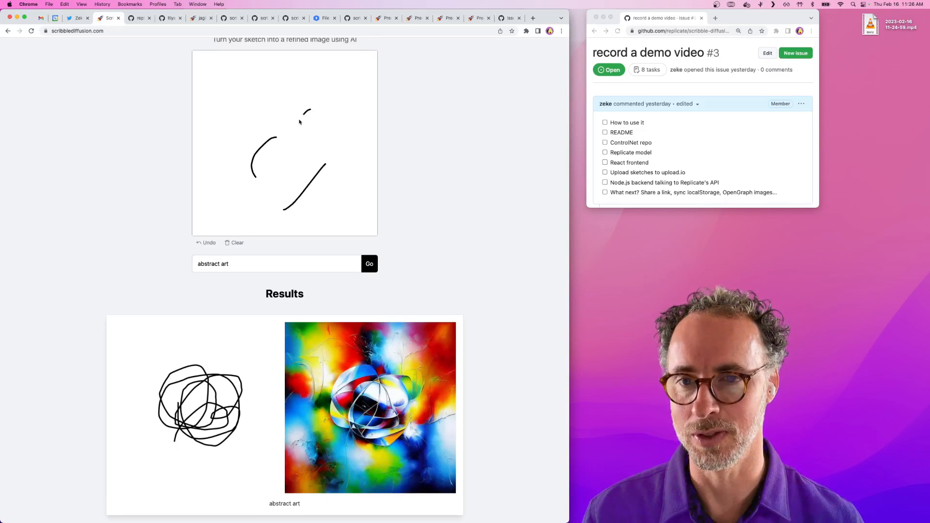
click(206, 243)
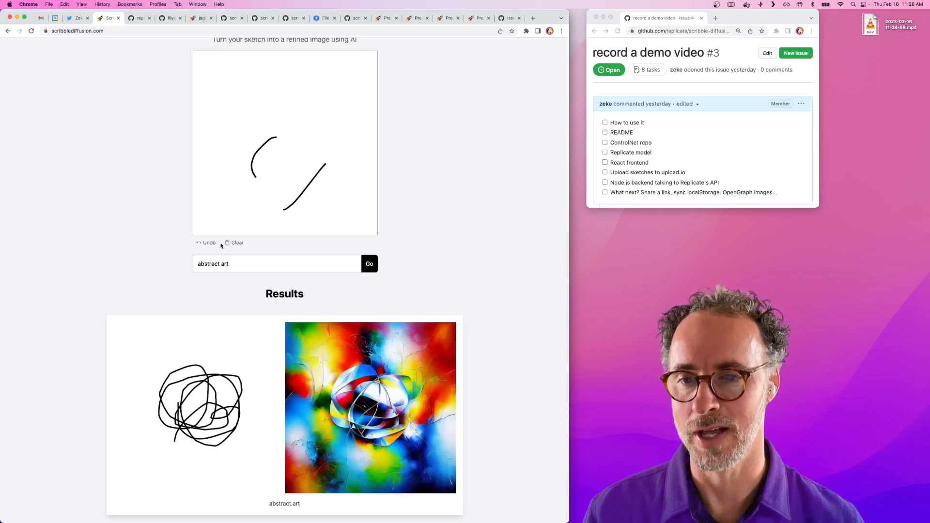
click(237, 242)
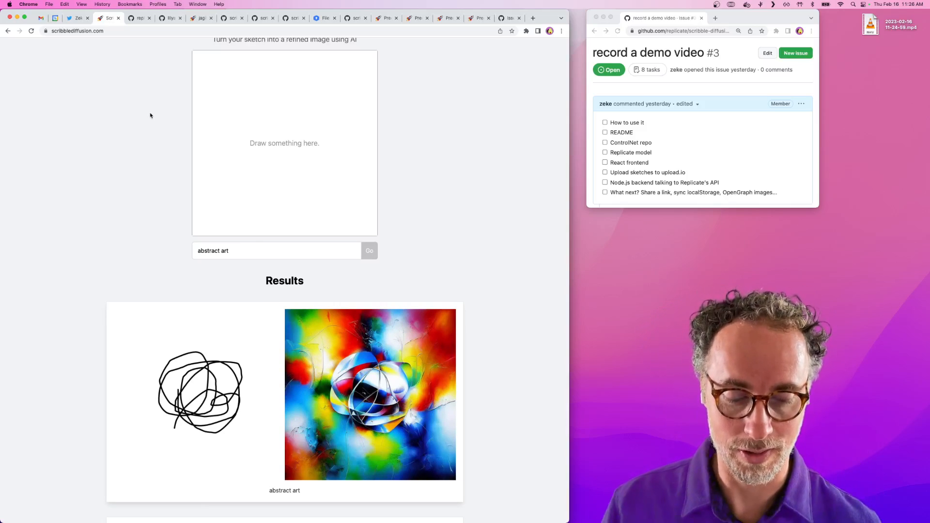
mouse_move(392, 115)
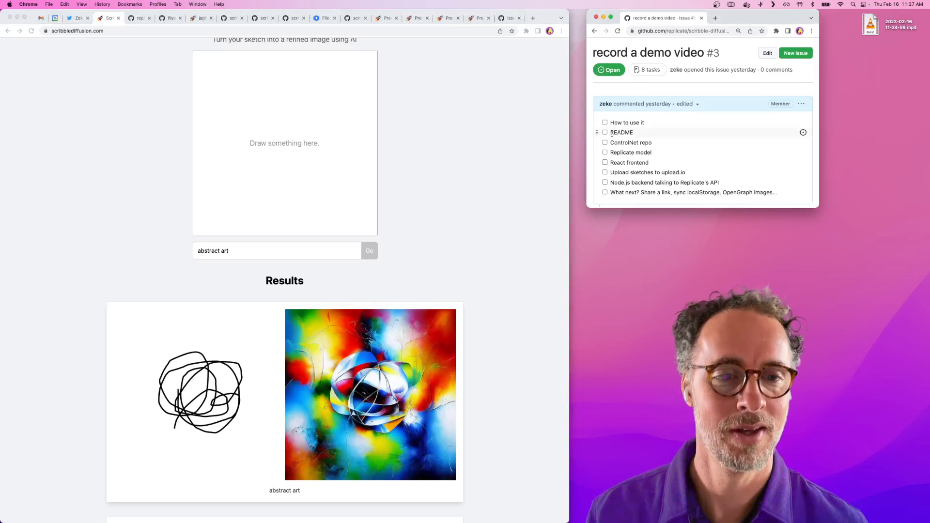
Check 'How to use it' in issue #3 (1 of 8) and view the scribble-diffusion README.
click(605, 123)
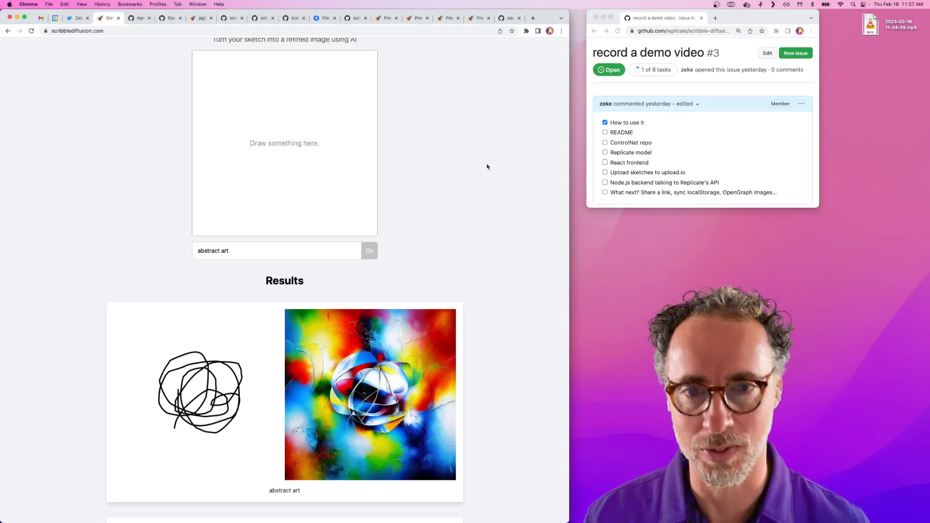
click(138, 18)
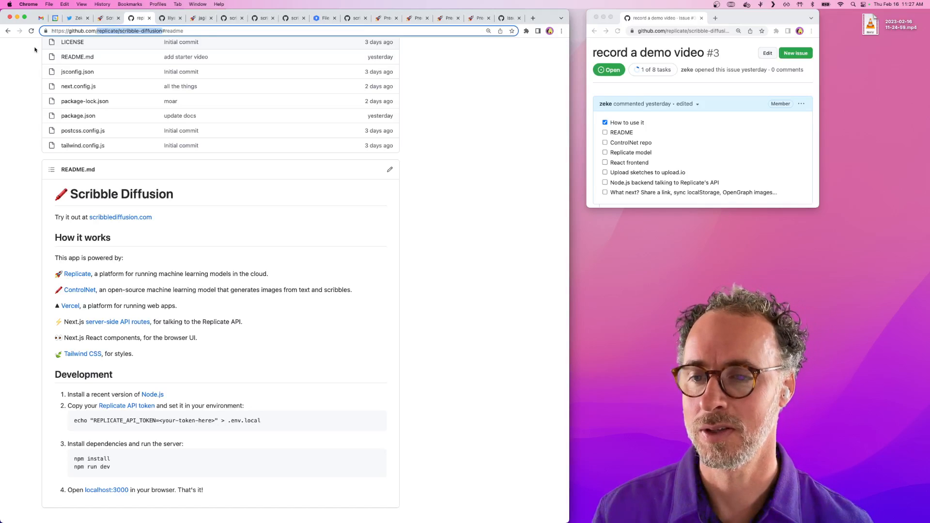
Read through the repository README, then tick its README task in issue #3.
scroll(down, 3)
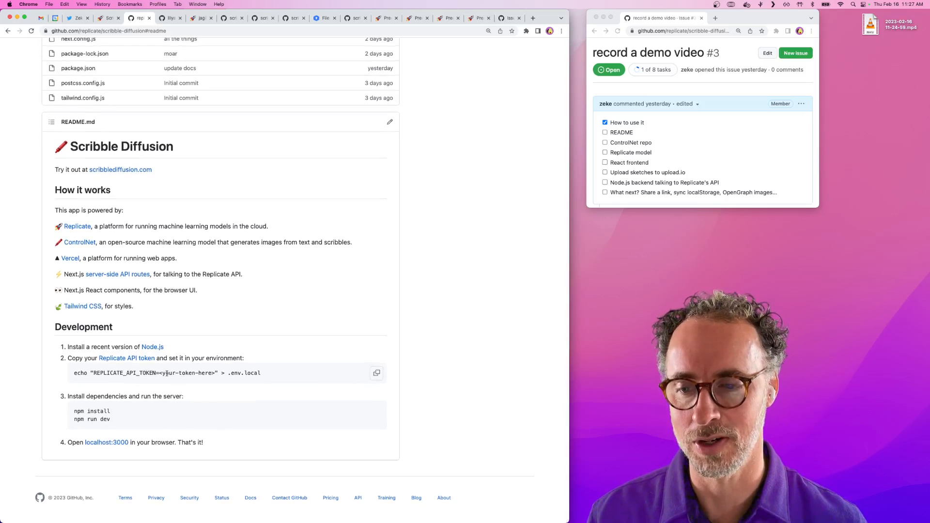
mouse_move(175, 414)
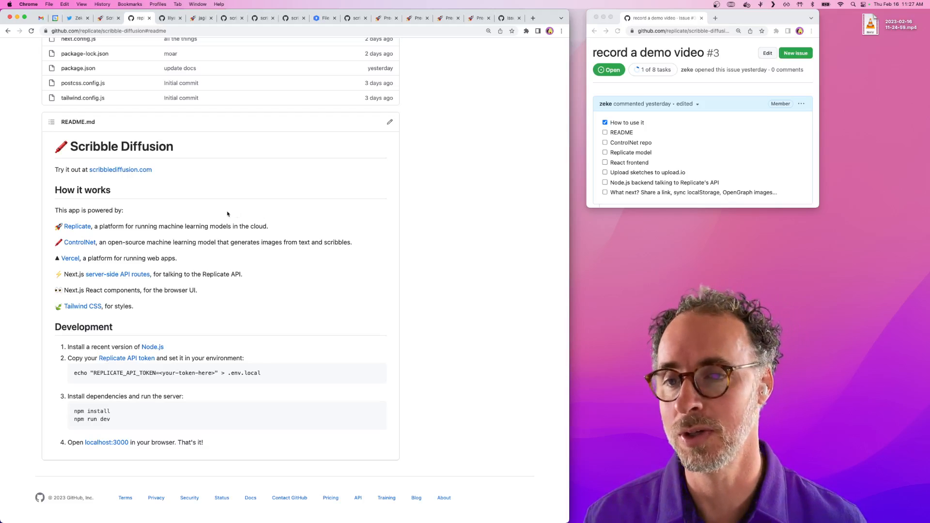
scroll(up, 3)
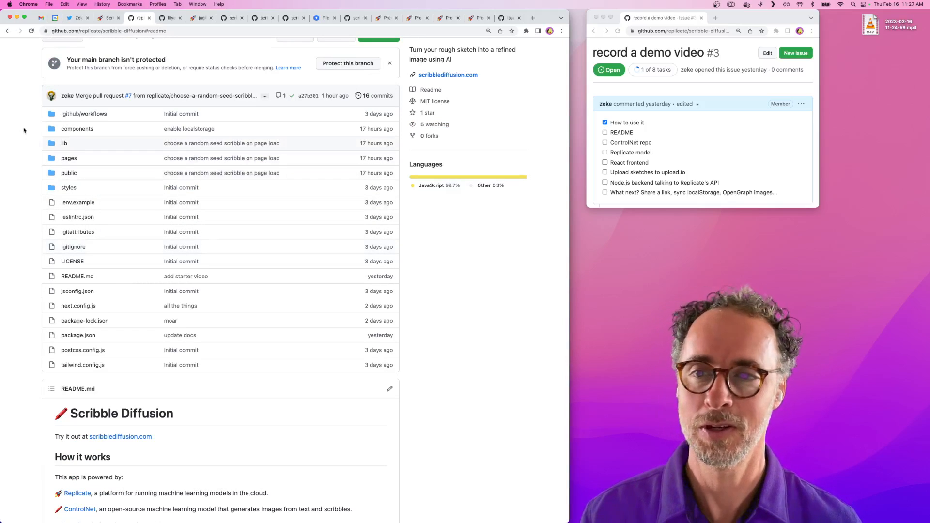
scroll(down, 3)
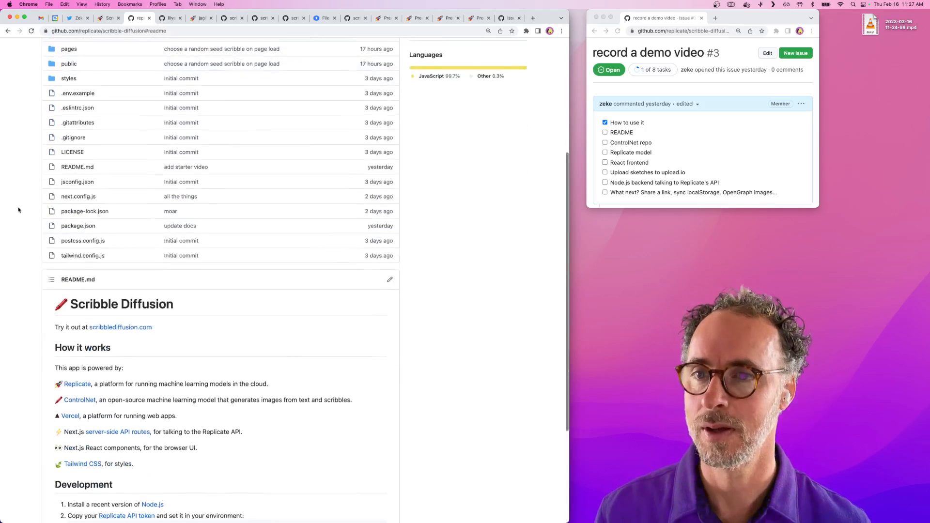
scroll(down, 3)
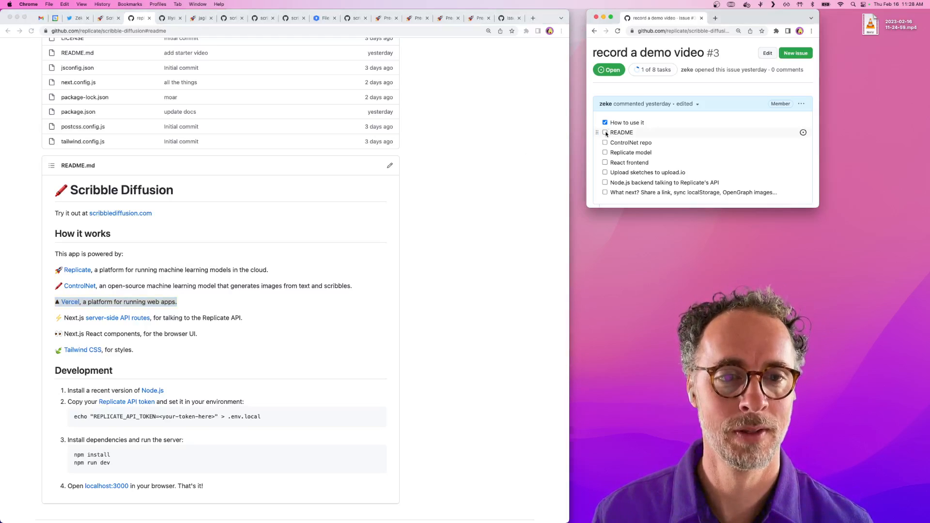
click(605, 133)
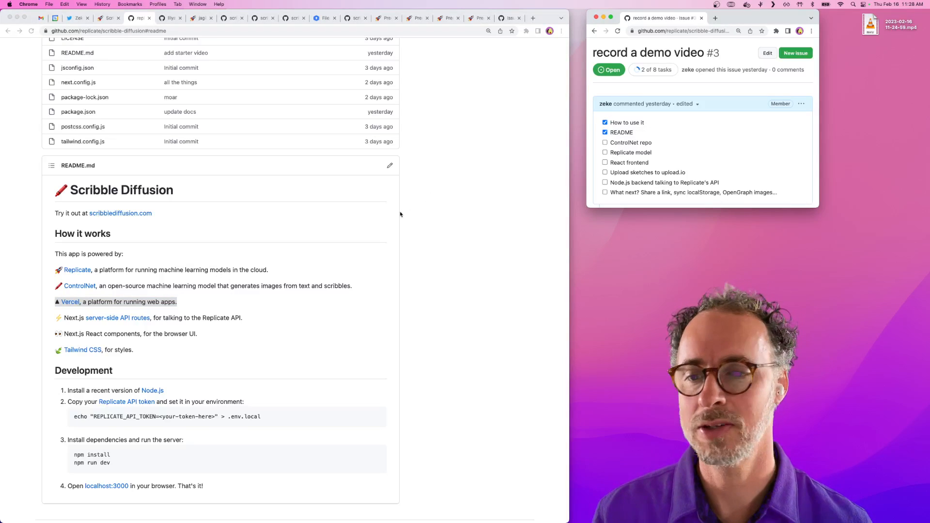
scroll(up, 3)
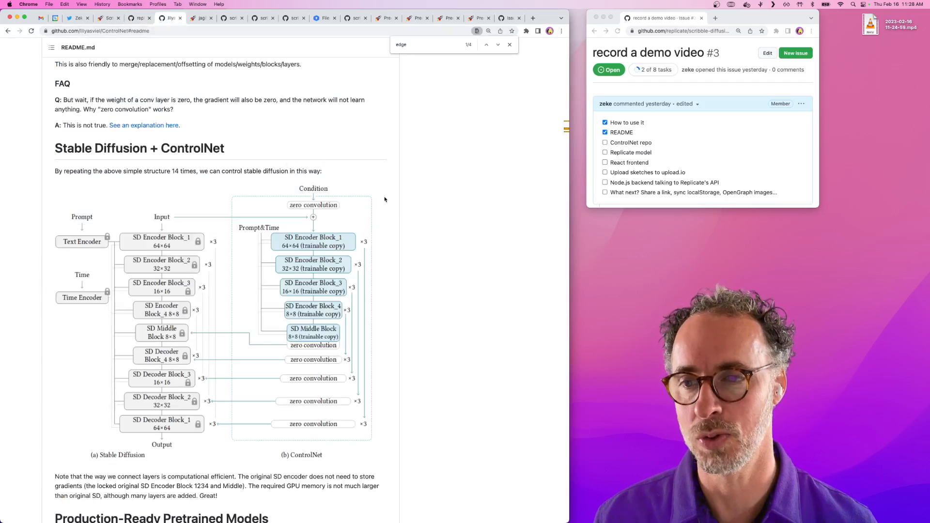
scroll(down, 3)
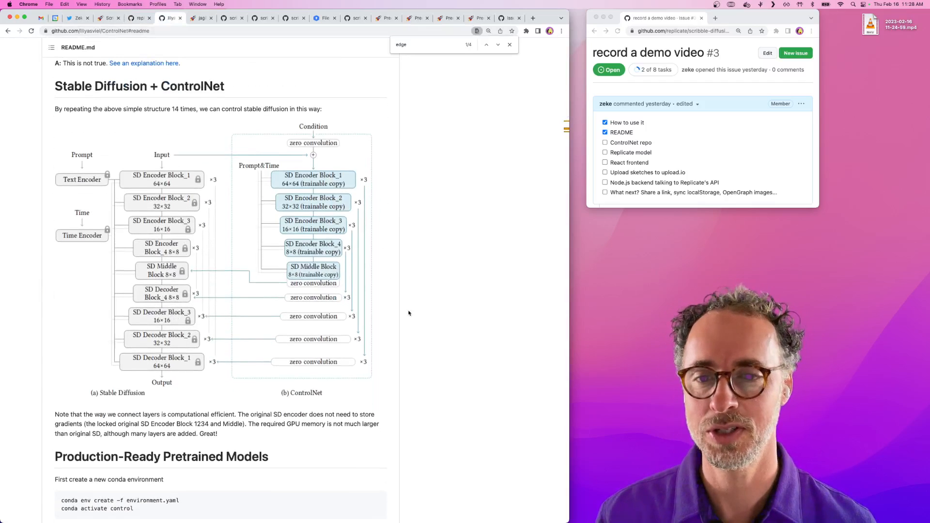
scroll(down, 3)
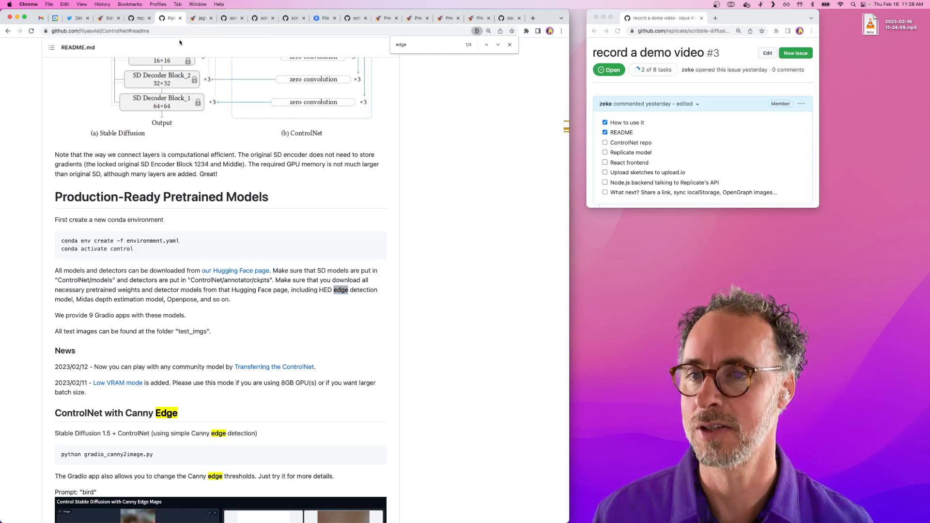
click(201, 19)
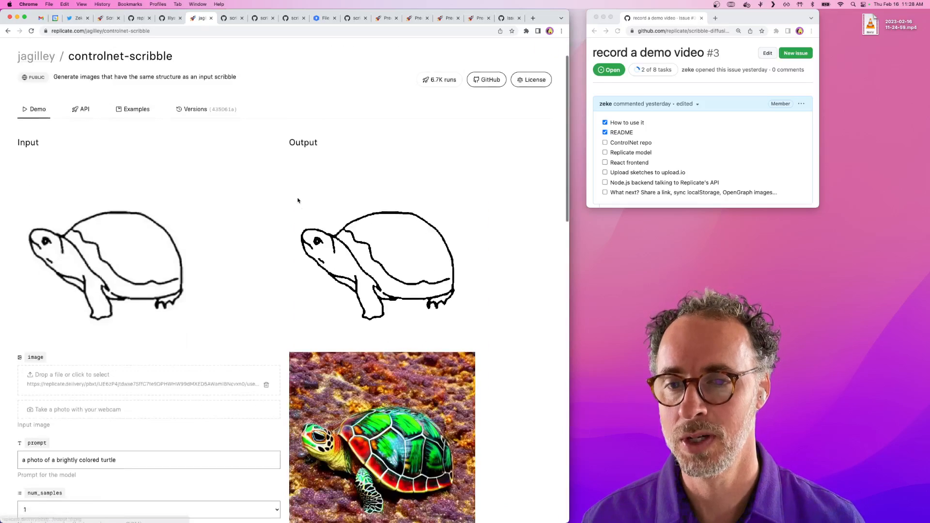
scroll(down, 3)
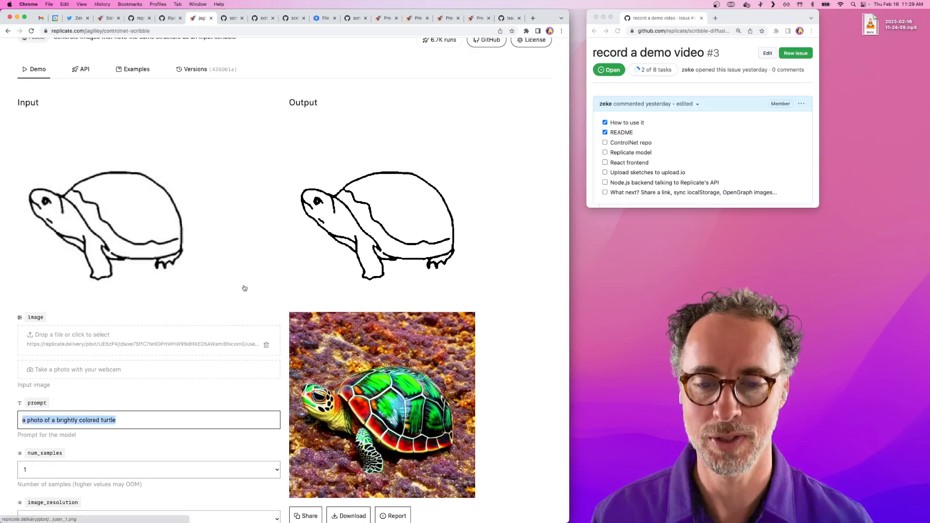
scroll(down, 3)
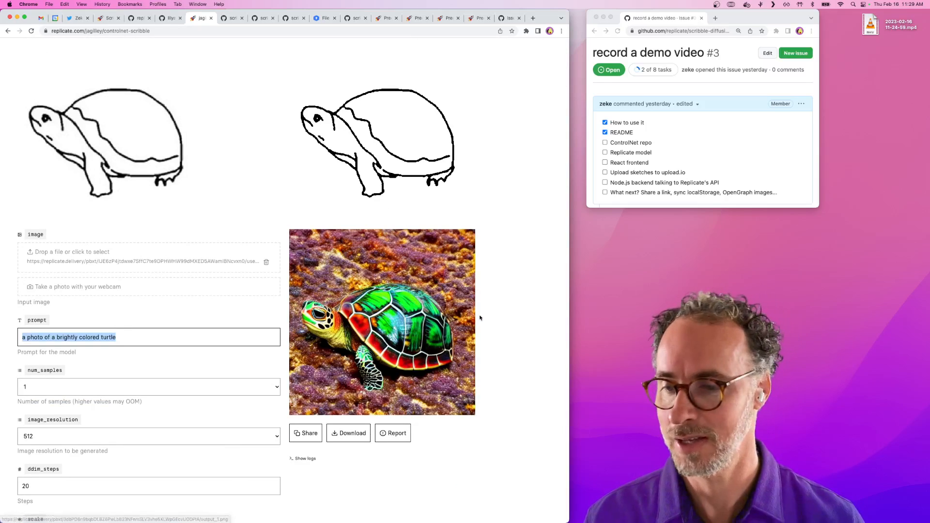
scroll(down, 3)
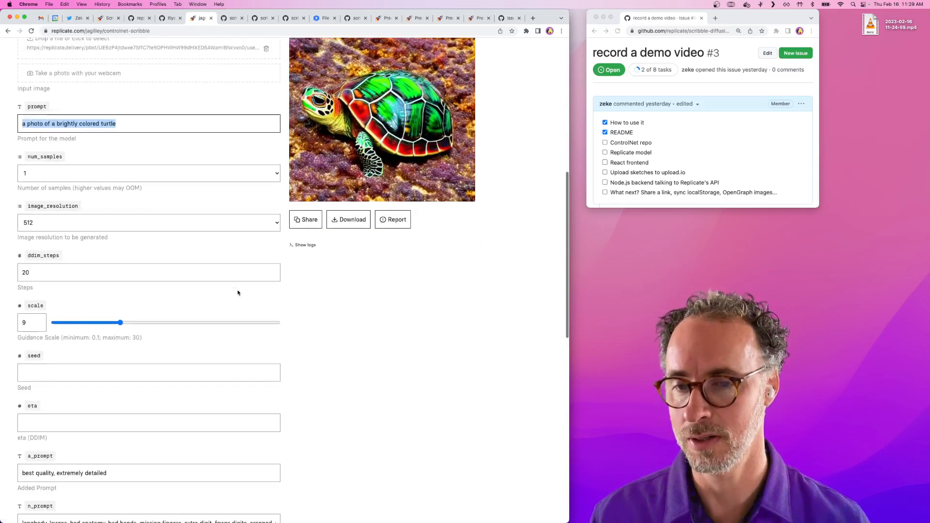
scroll(down, 3)
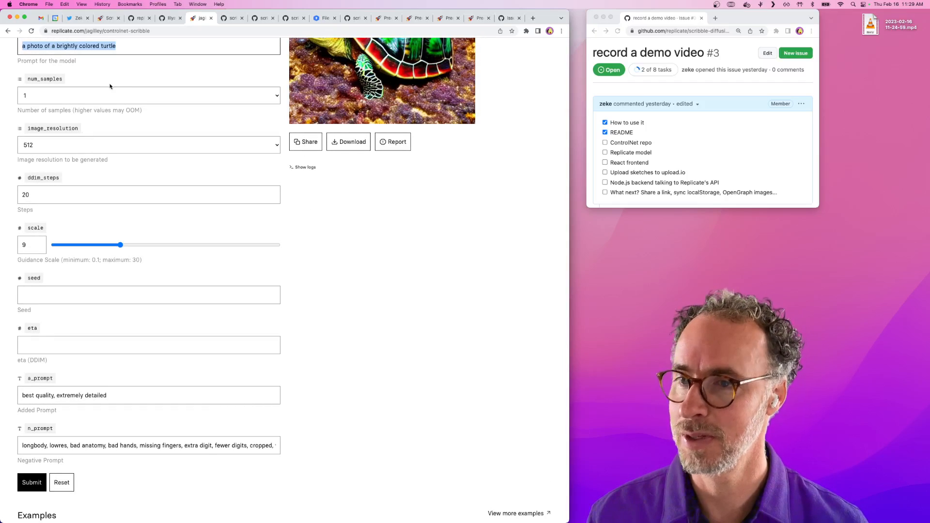
click(148, 95)
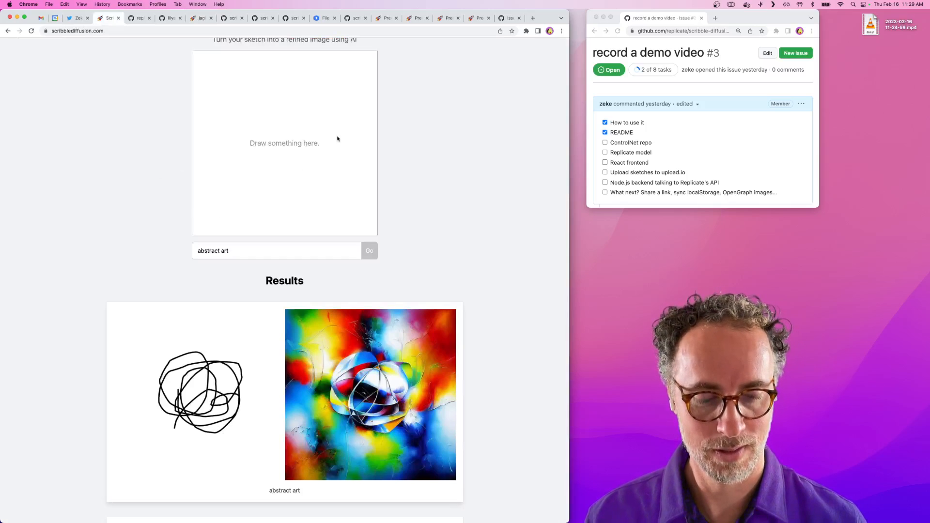
mouse_move(298, 160)
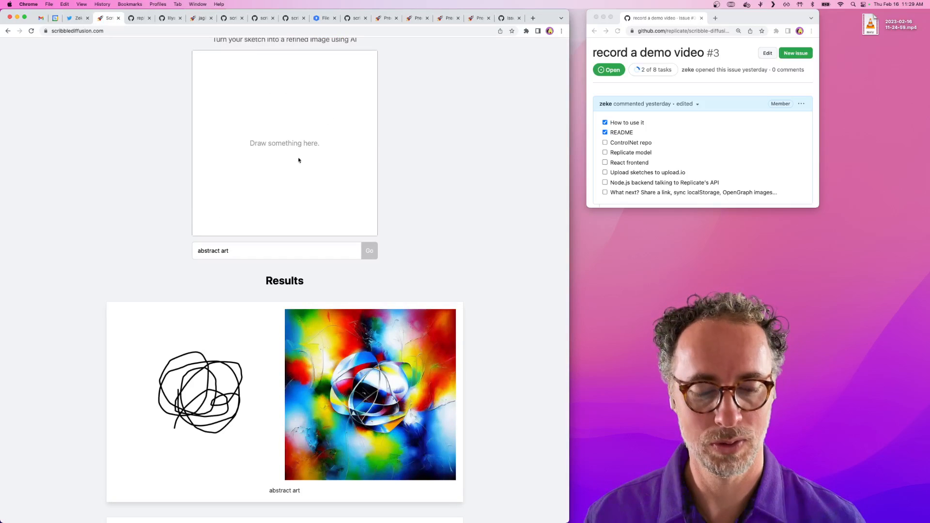
mouse_move(409, 139)
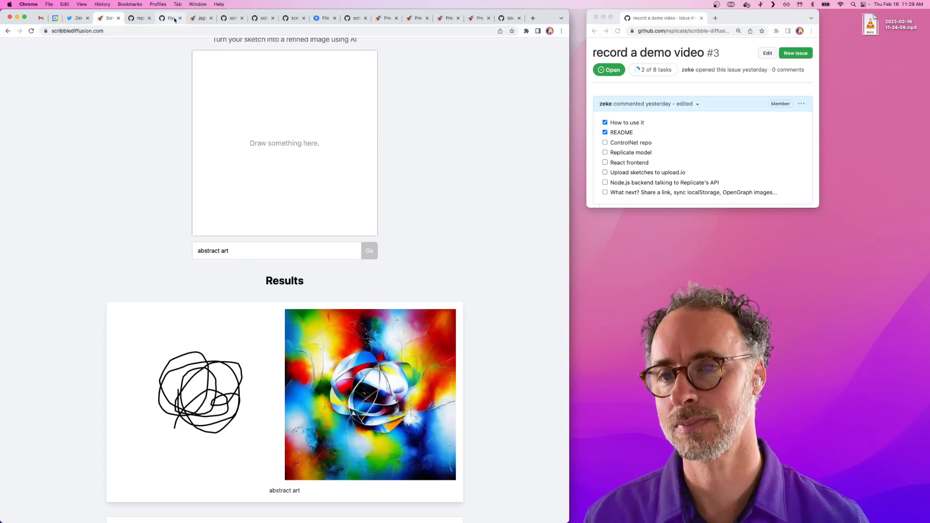
Revisit the ControlNet README, then the Replicate controlnet-scribble page with the turtle demo.
click(170, 18)
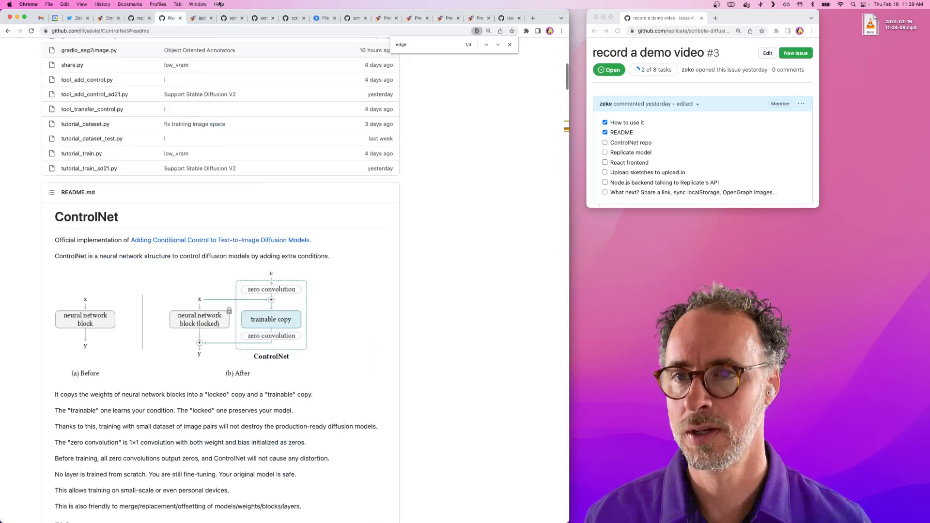
click(201, 18)
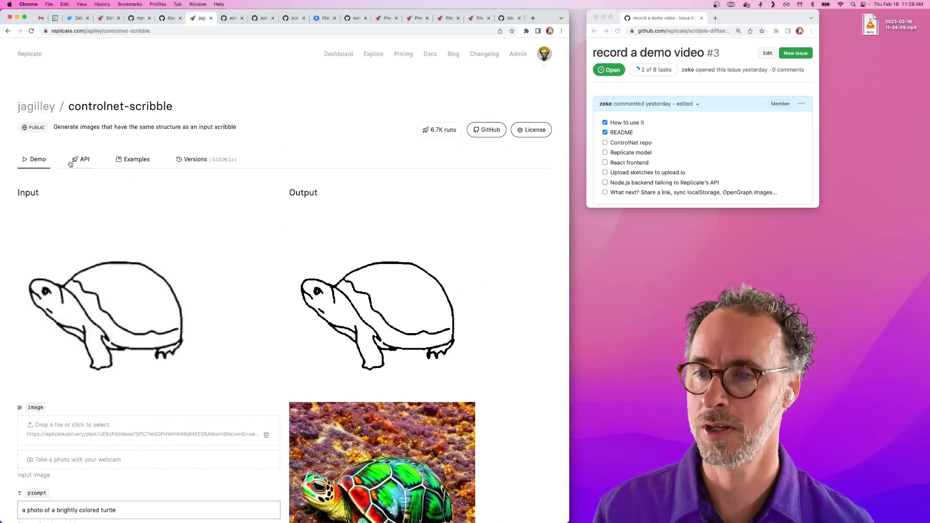
Show controlnet-scribble's cURL API example and tick the ControlNet repo task (3 of 8).
scroll(down, 3)
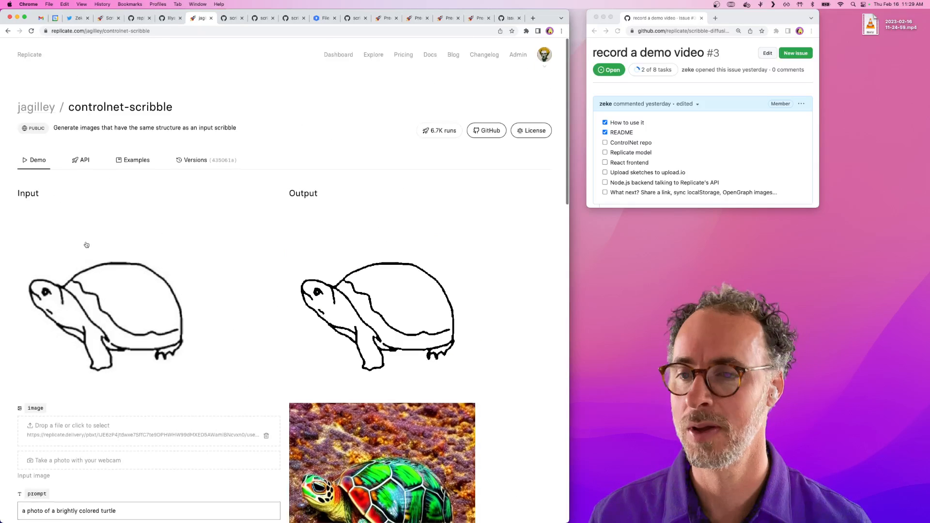
click(84, 159)
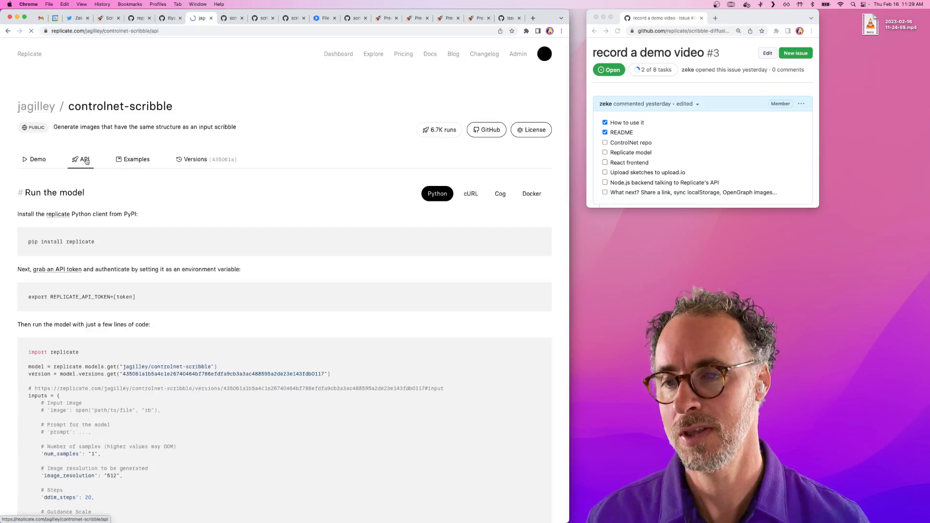
scroll(down, 3)
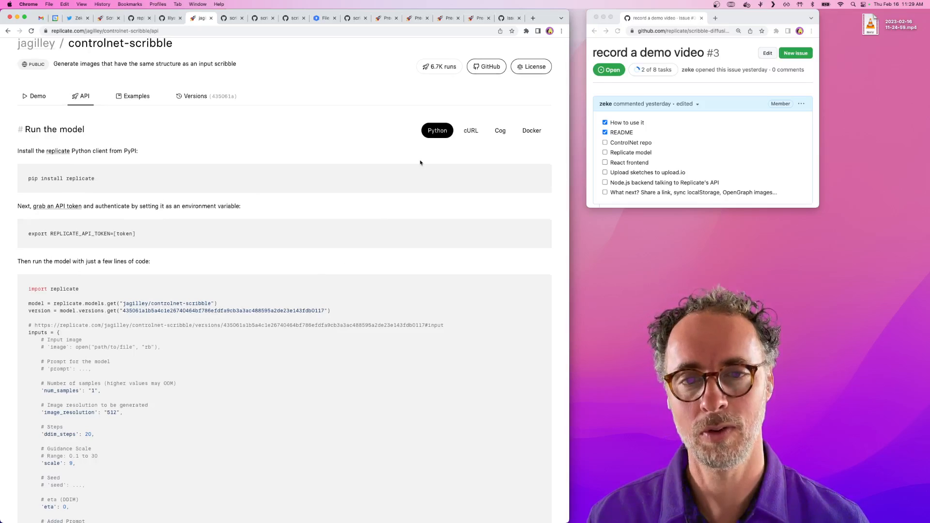
click(470, 131)
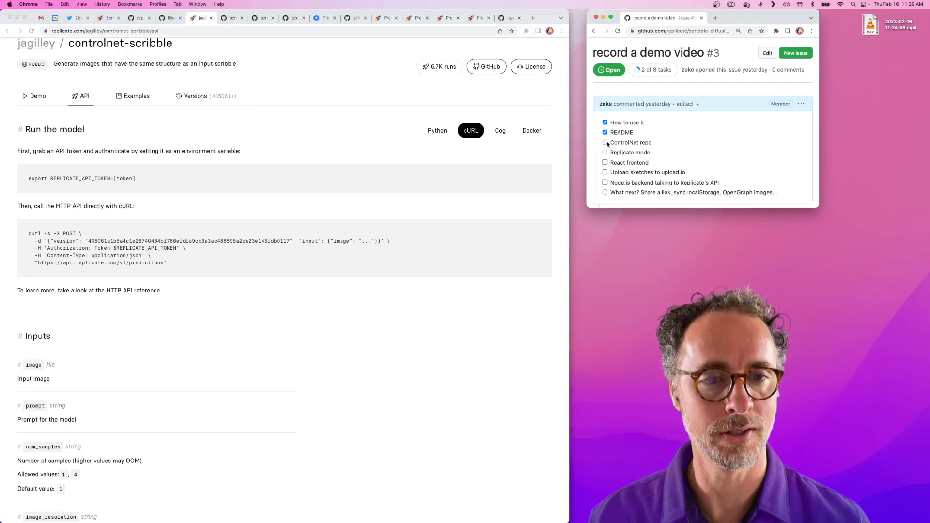
click(605, 142)
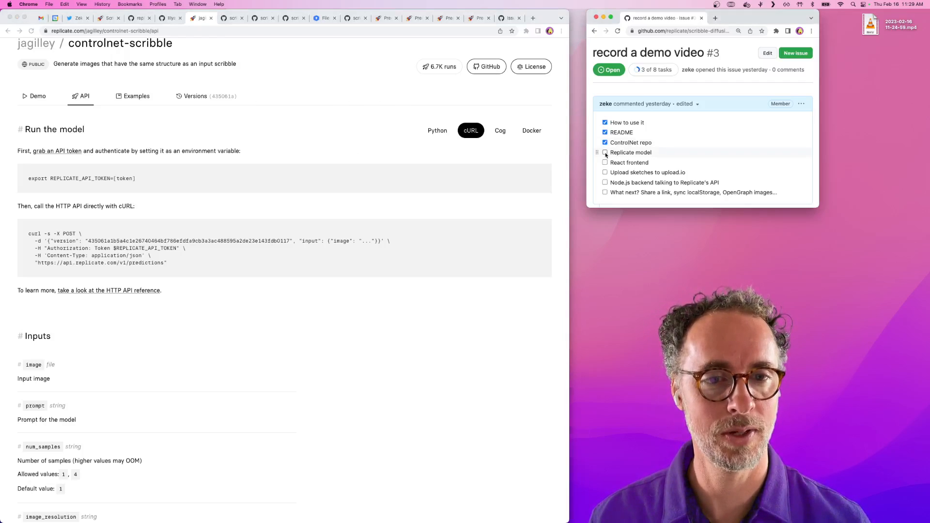
Tick the Replicate model task in issue #3, reaching 4 of 8.
click(604, 153)
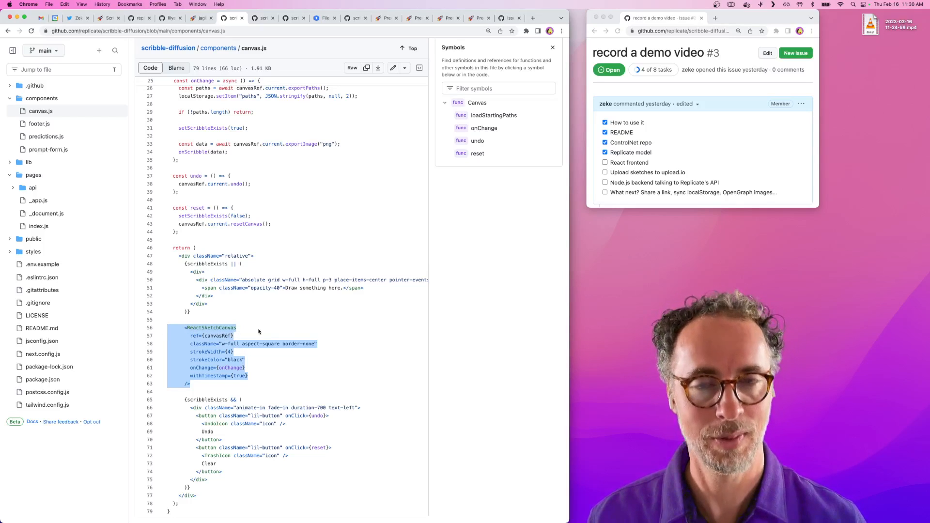
mouse_move(264, 377)
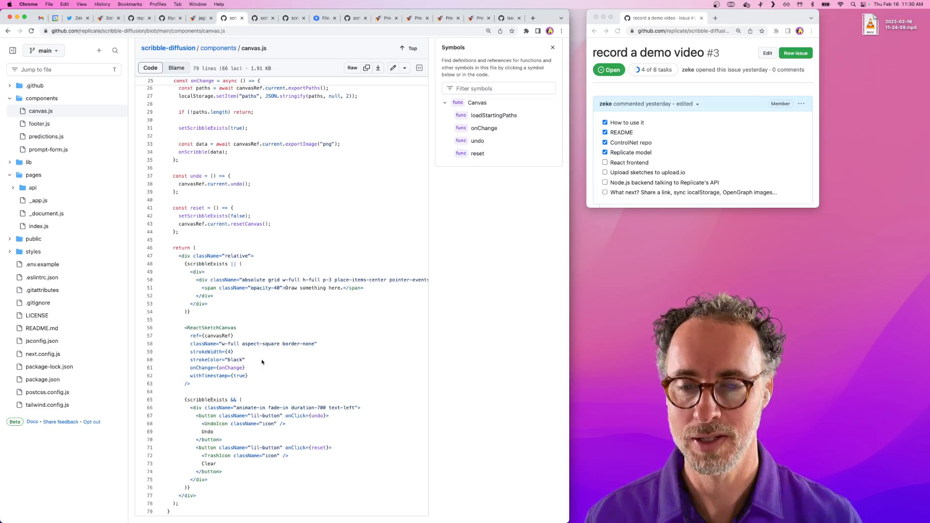
mouse_move(284, 376)
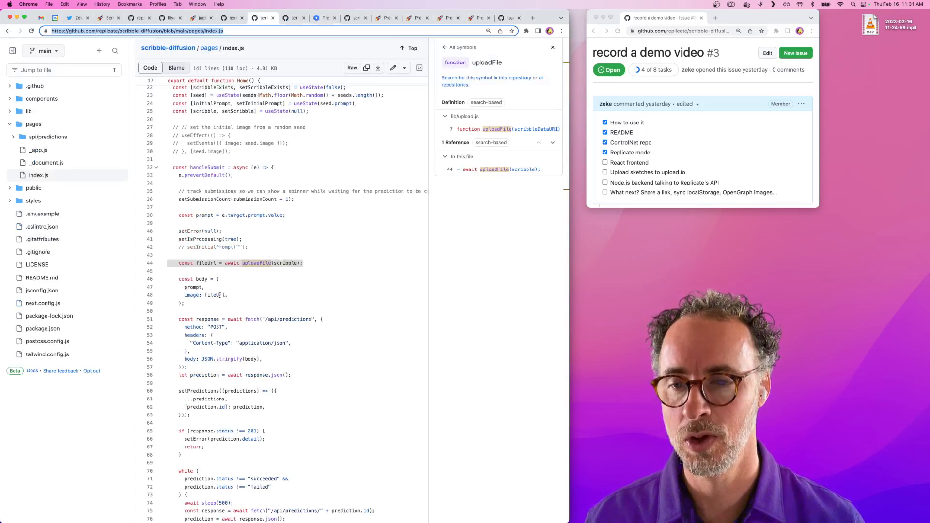
Open lib/upload.js via the uploadFile definition in the Symbols panel.
click(204, 262)
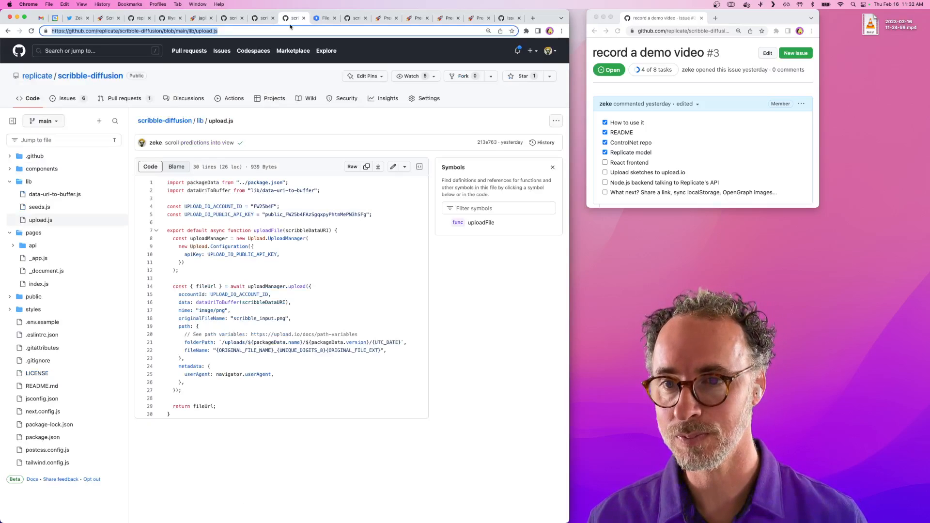
Browse the 2023-02-16 scribble uploads on upload.io, then return to the predictions API code.
click(325, 18)
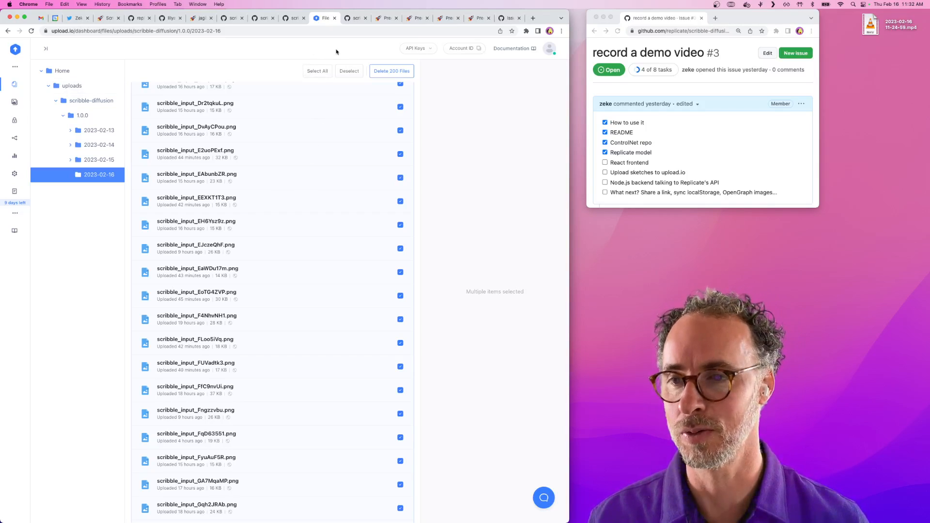
click(353, 19)
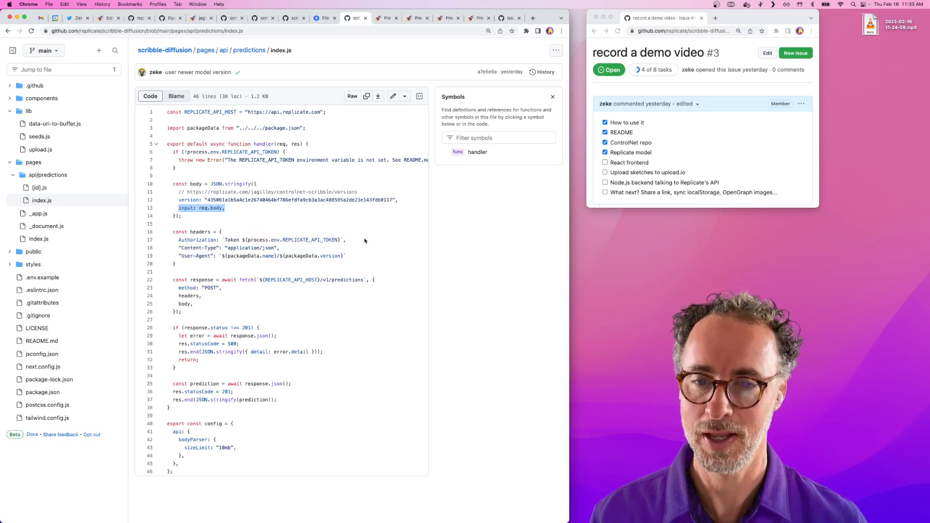
Highlight the prediction input, open [id].js, and tick React frontend (5 of 8).
double_click(285, 239)
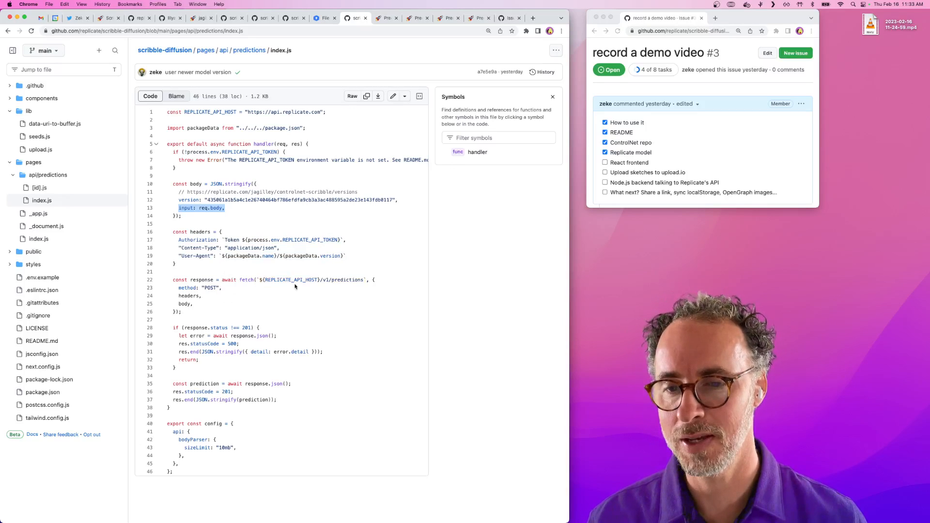
mouse_move(256, 314)
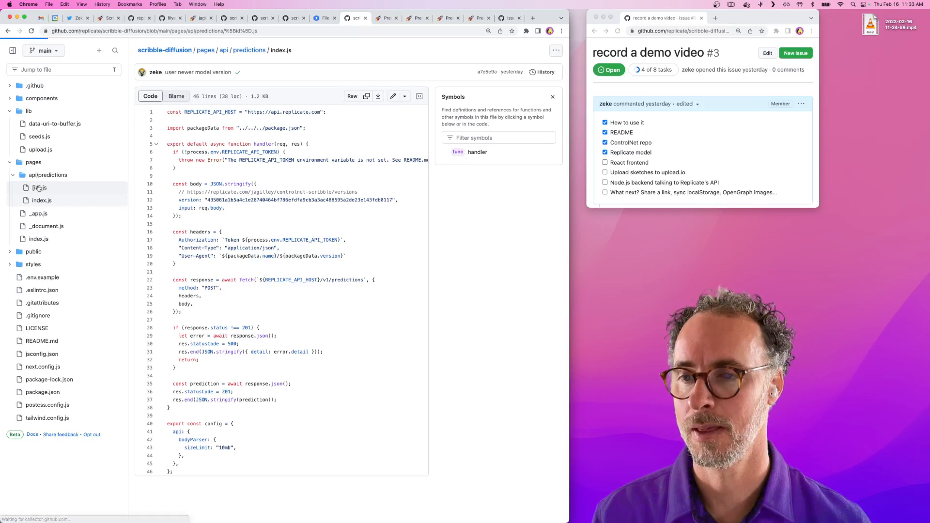
click(39, 188)
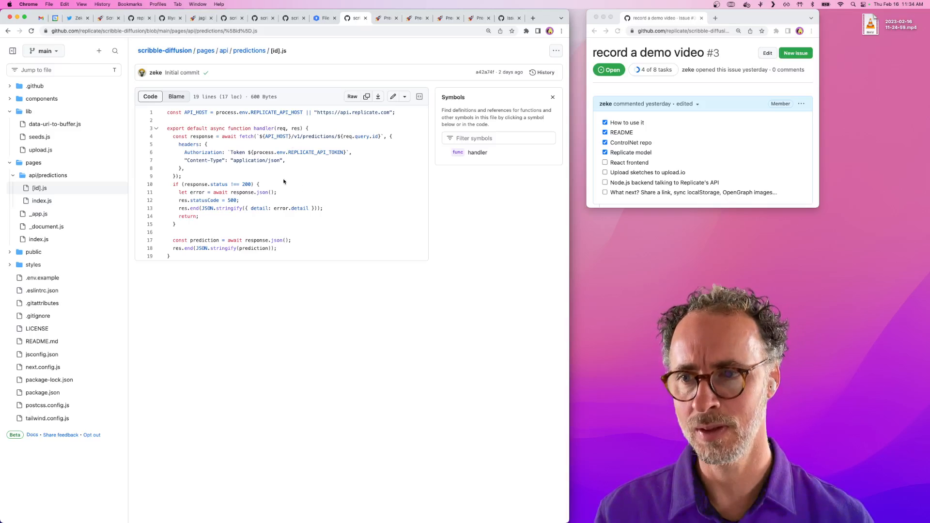
click(605, 163)
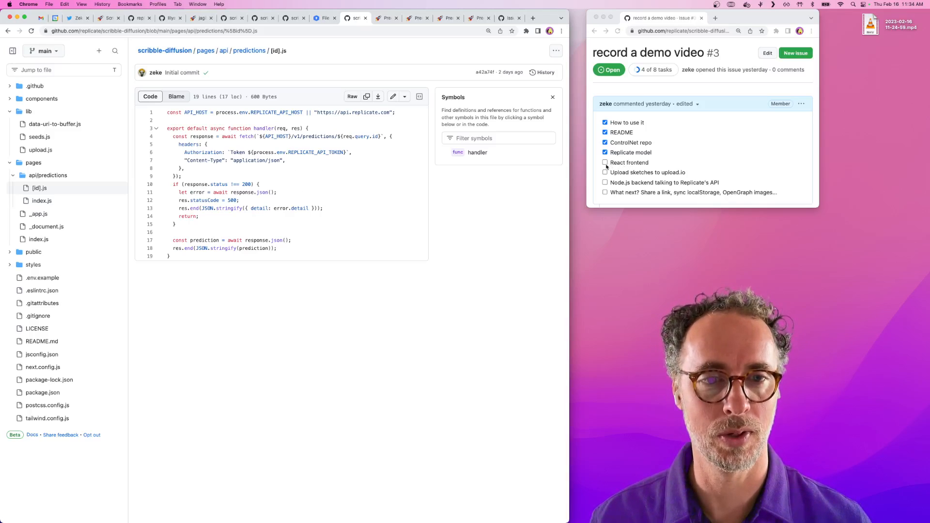
click(605, 162)
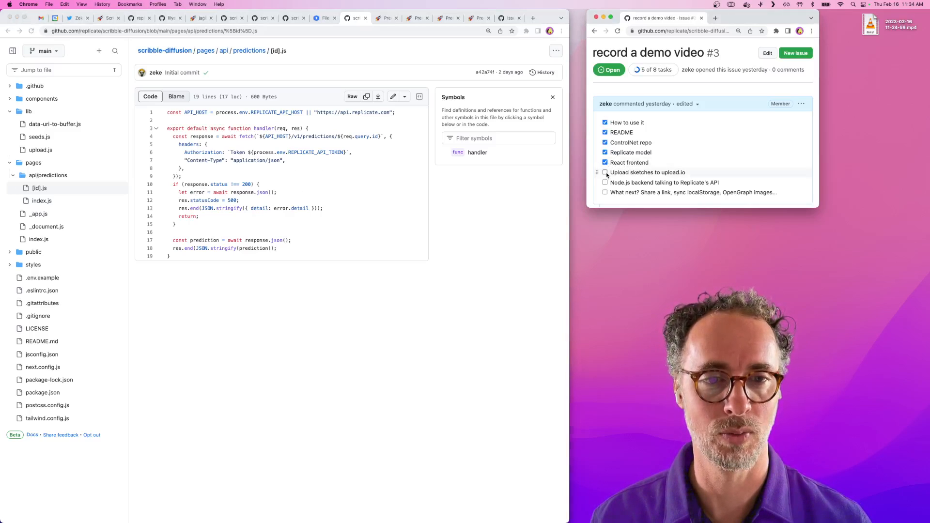
Tick Upload.io and Node.js backend (7 of 8), then list controlnet-scribble predictions on Replicate.
click(605, 172)
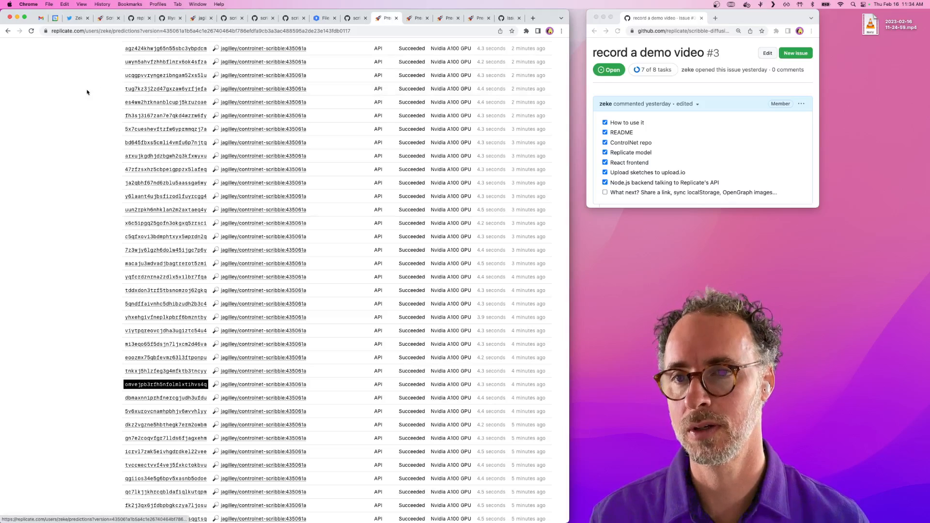
scroll(up, 3)
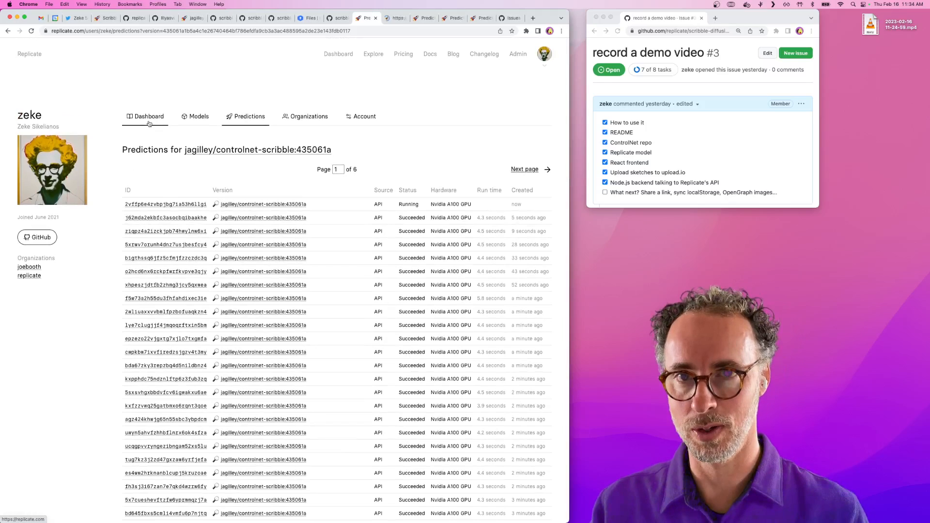
click(146, 116)
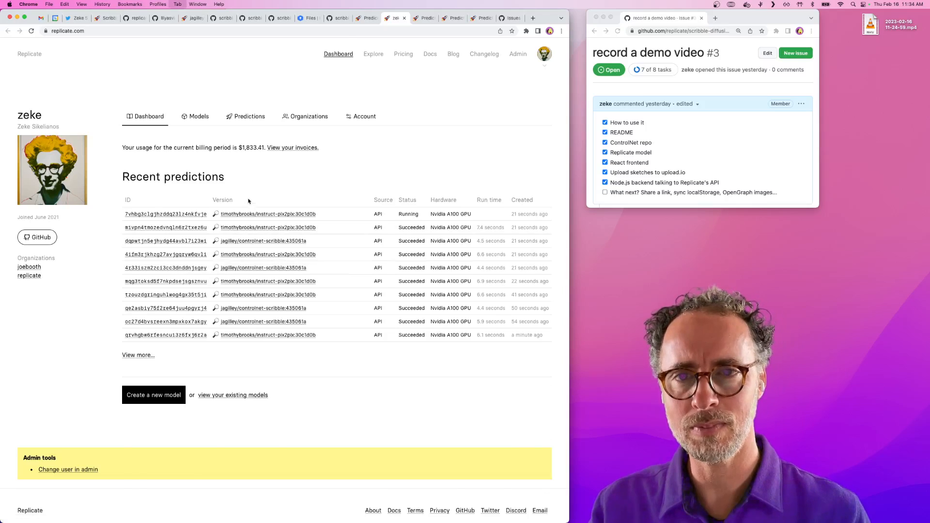
click(262, 240)
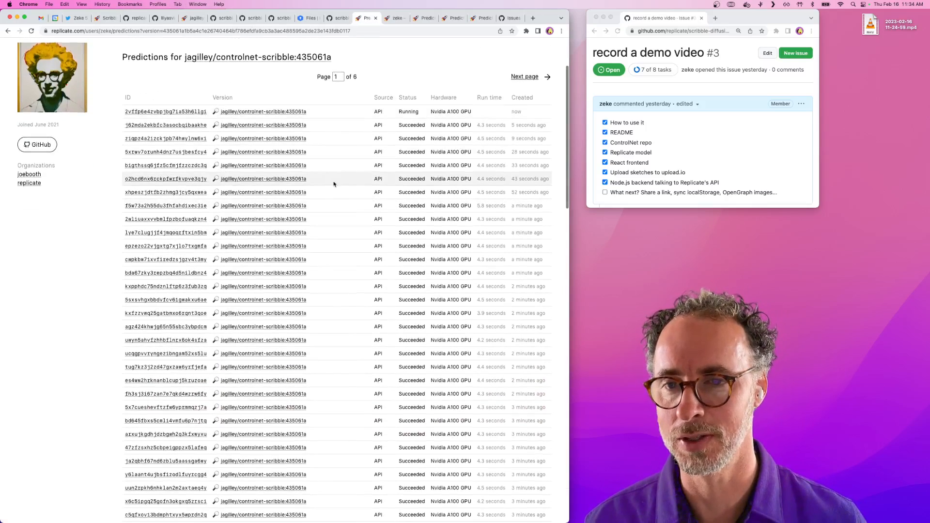
scroll(down, 3)
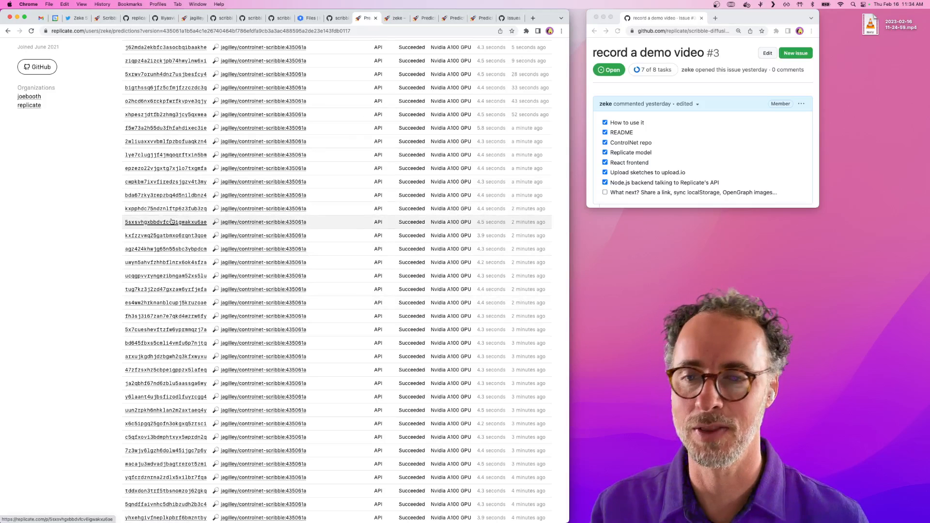
Inspect the mountain and double story house prediction pages, scrolling through sketch inputs and outputs.
click(164, 222)
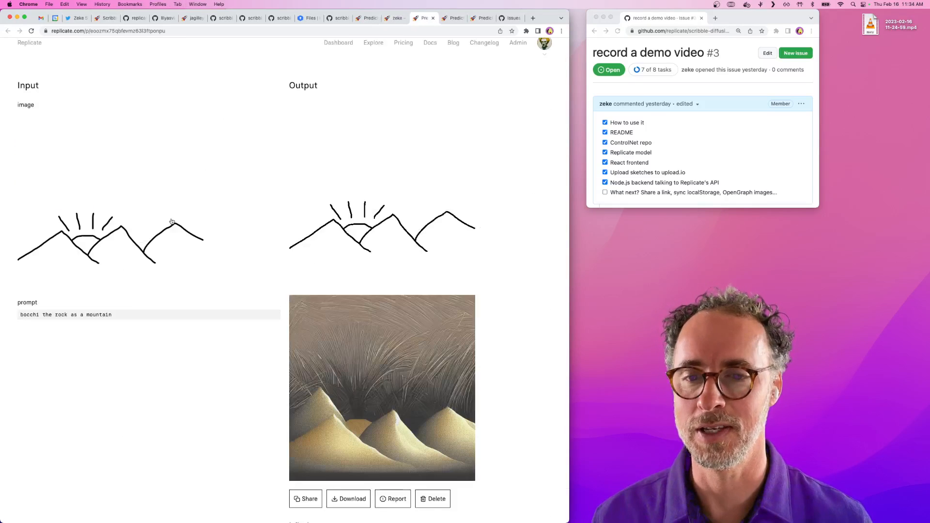
scroll(down, 3)
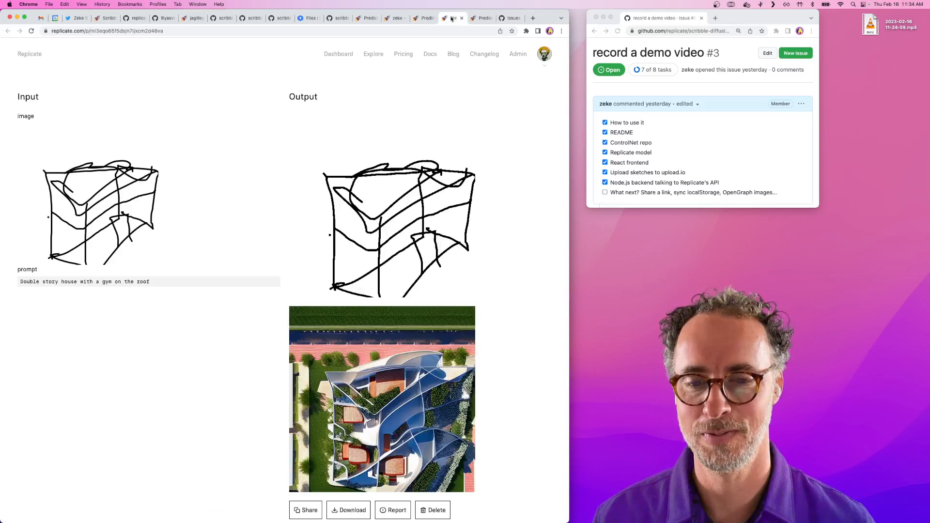
scroll(down, 3)
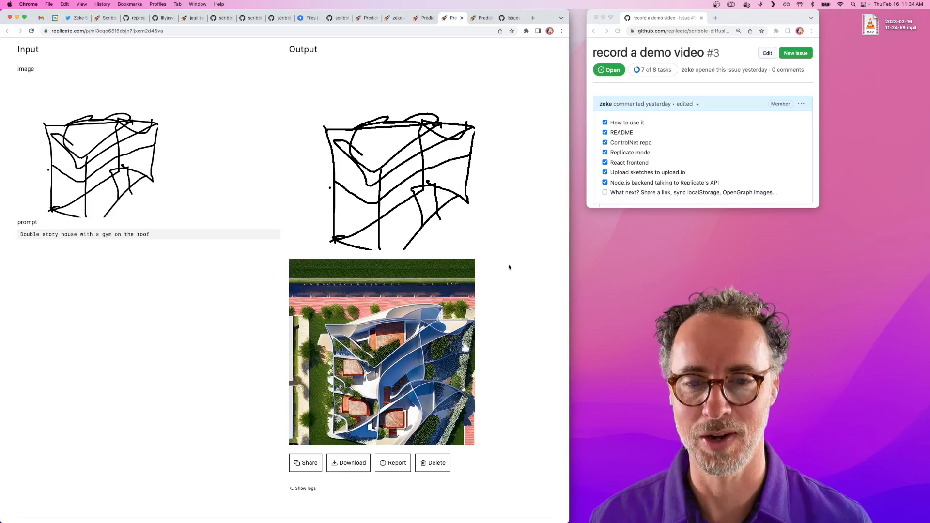
click(478, 18)
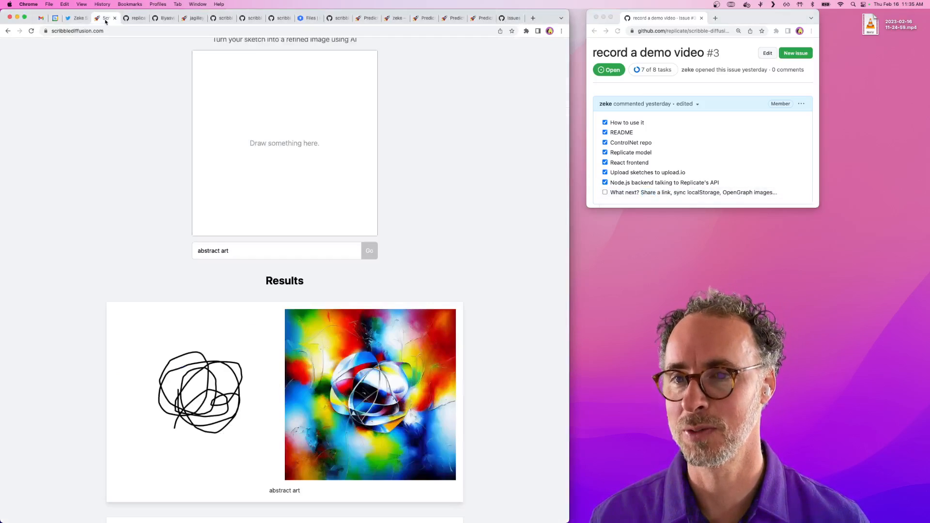
Scroll through the abstract art results, then go to tilemaker.app.
scroll(down, 3)
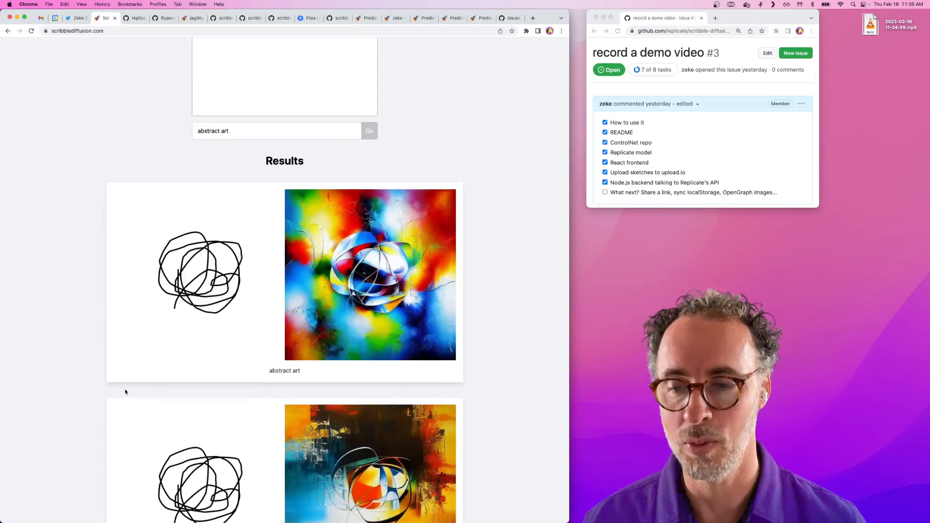
mouse_move(92, 373)
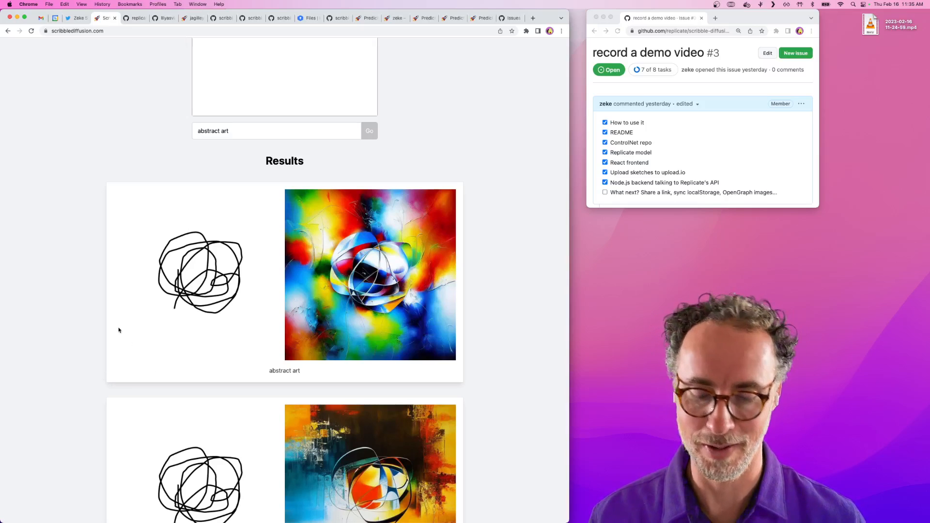
text(tilemaker.app)
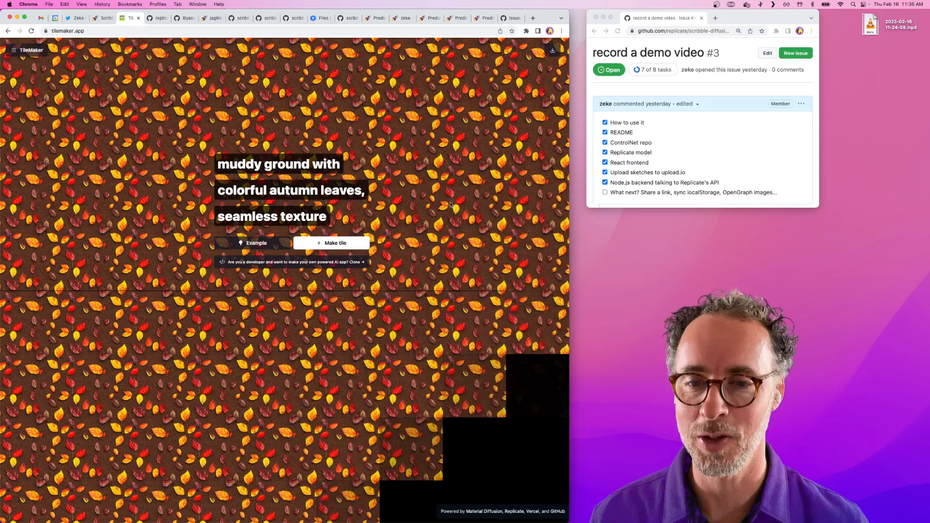
Make a new autumn-leaves tile, preview download options, and copy the wallpaper link.
click(331, 242)
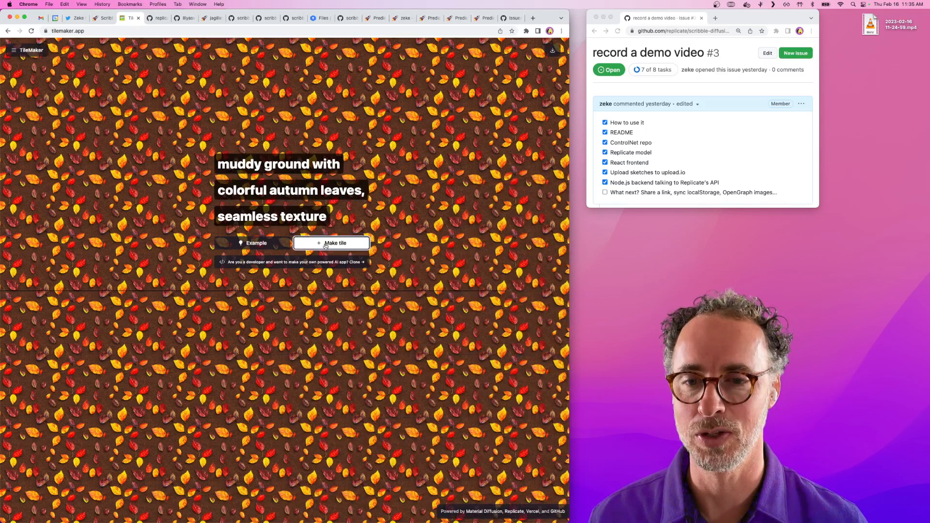
click(330, 242)
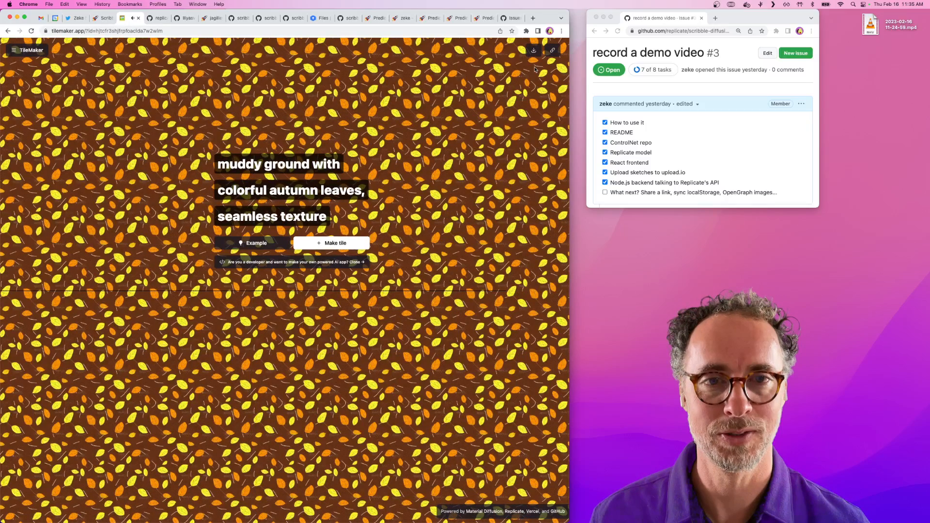
click(533, 49)
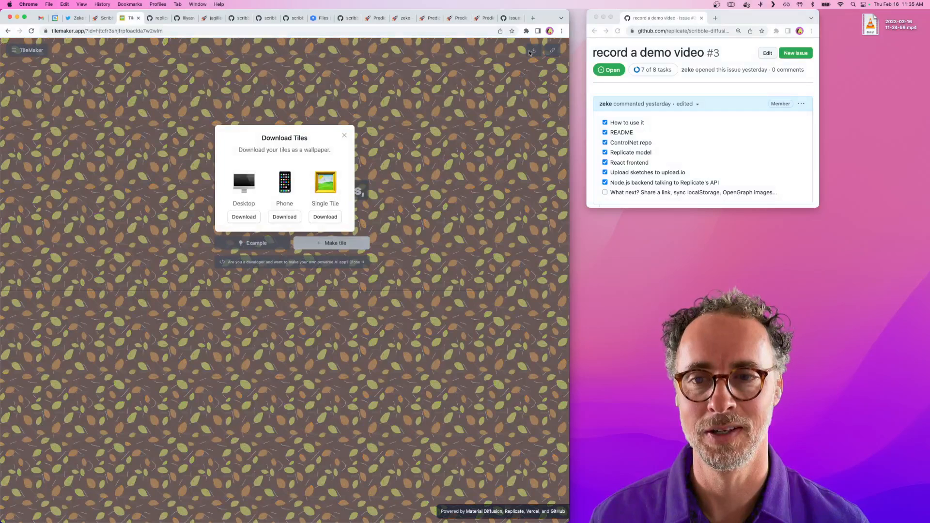
click(552, 49)
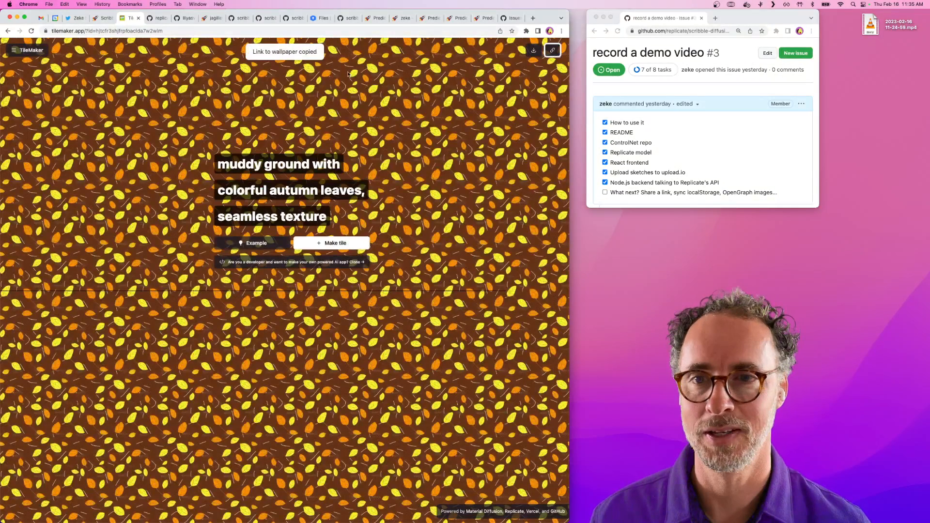
click(532, 18)
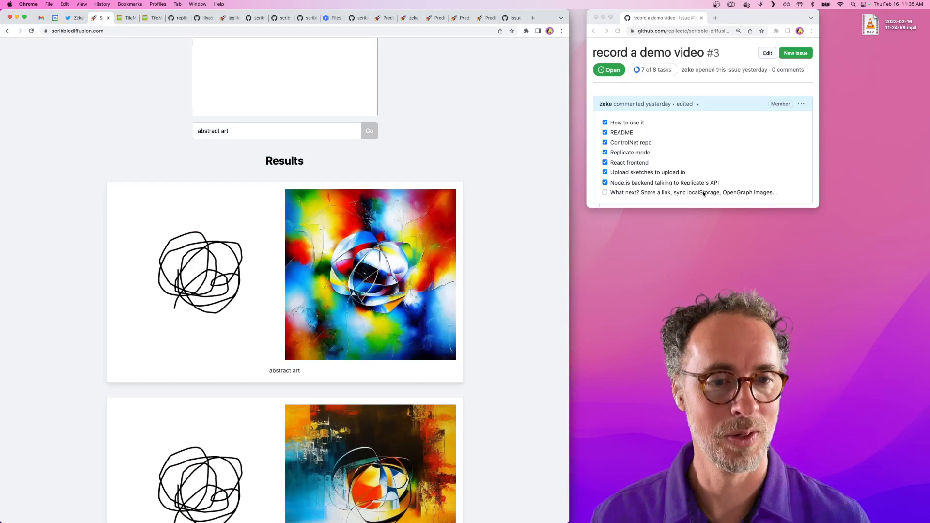
Highlight the localStorage item, scroll the checklist, and view the six open GitHub issues.
double_click(703, 193)
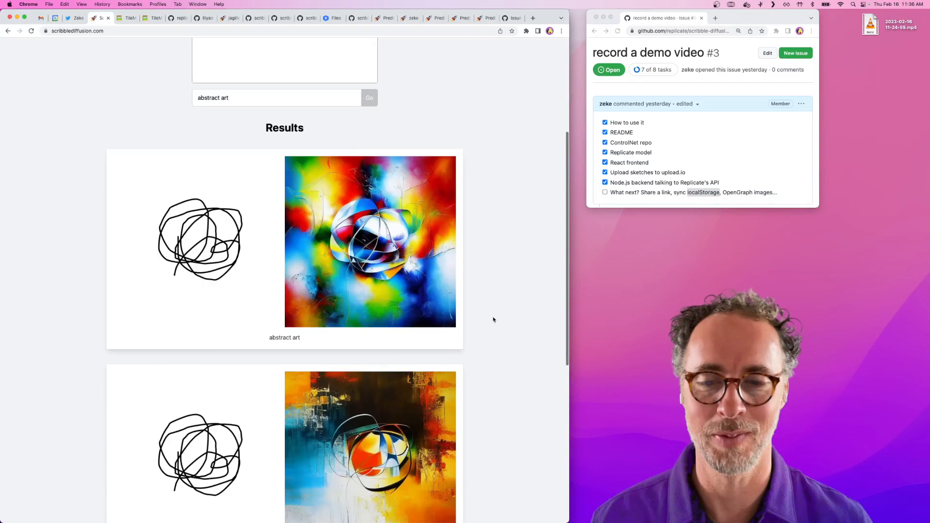
scroll(down, 3)
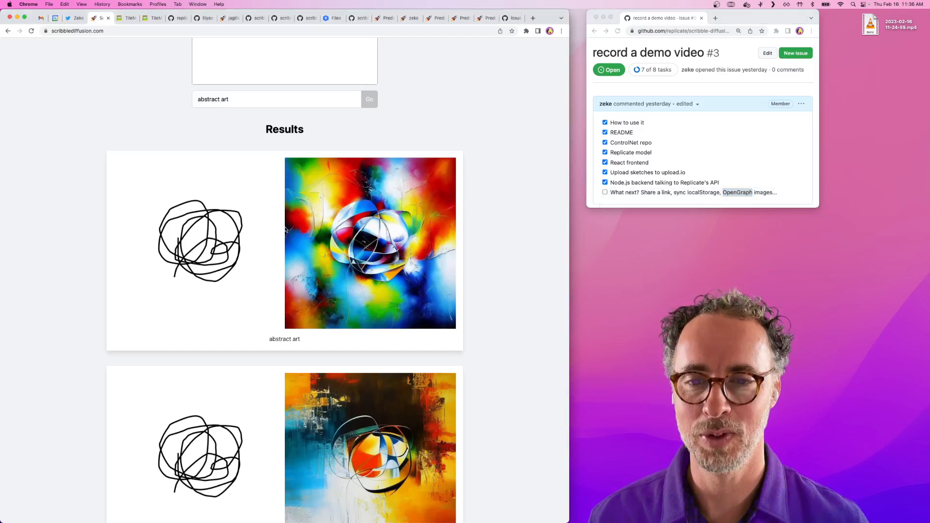
mouse_move(509, 262)
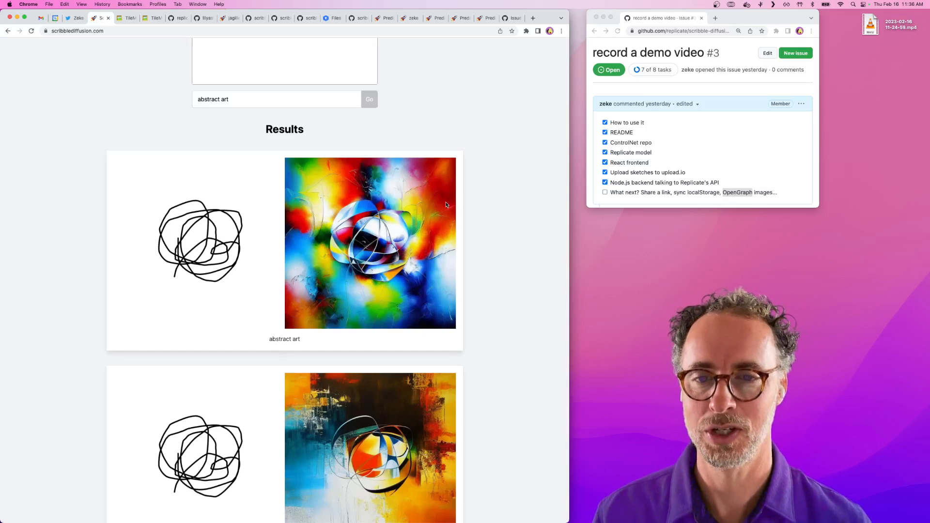
mouse_move(329, 219)
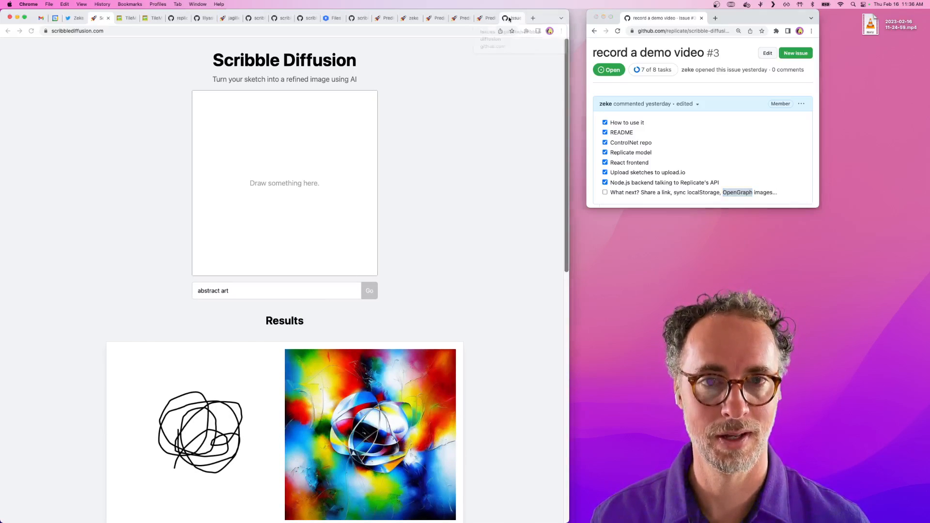
click(511, 18)
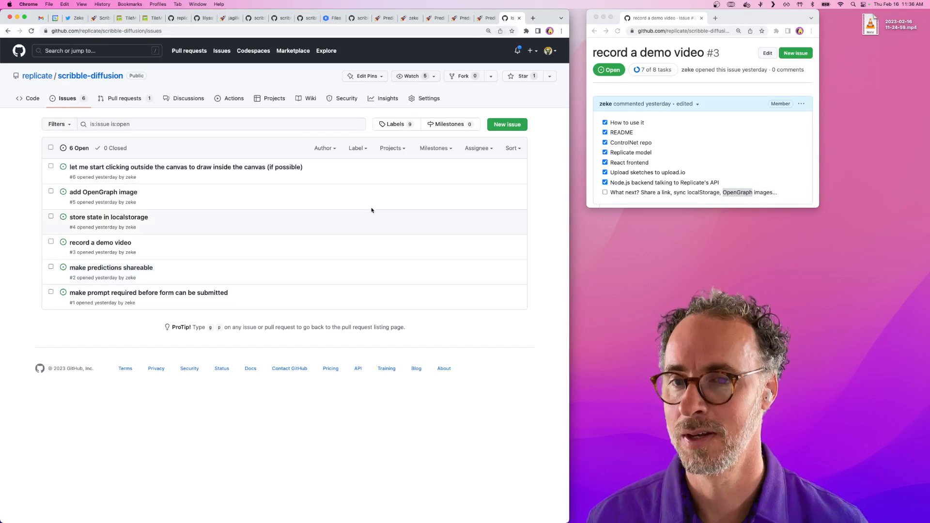